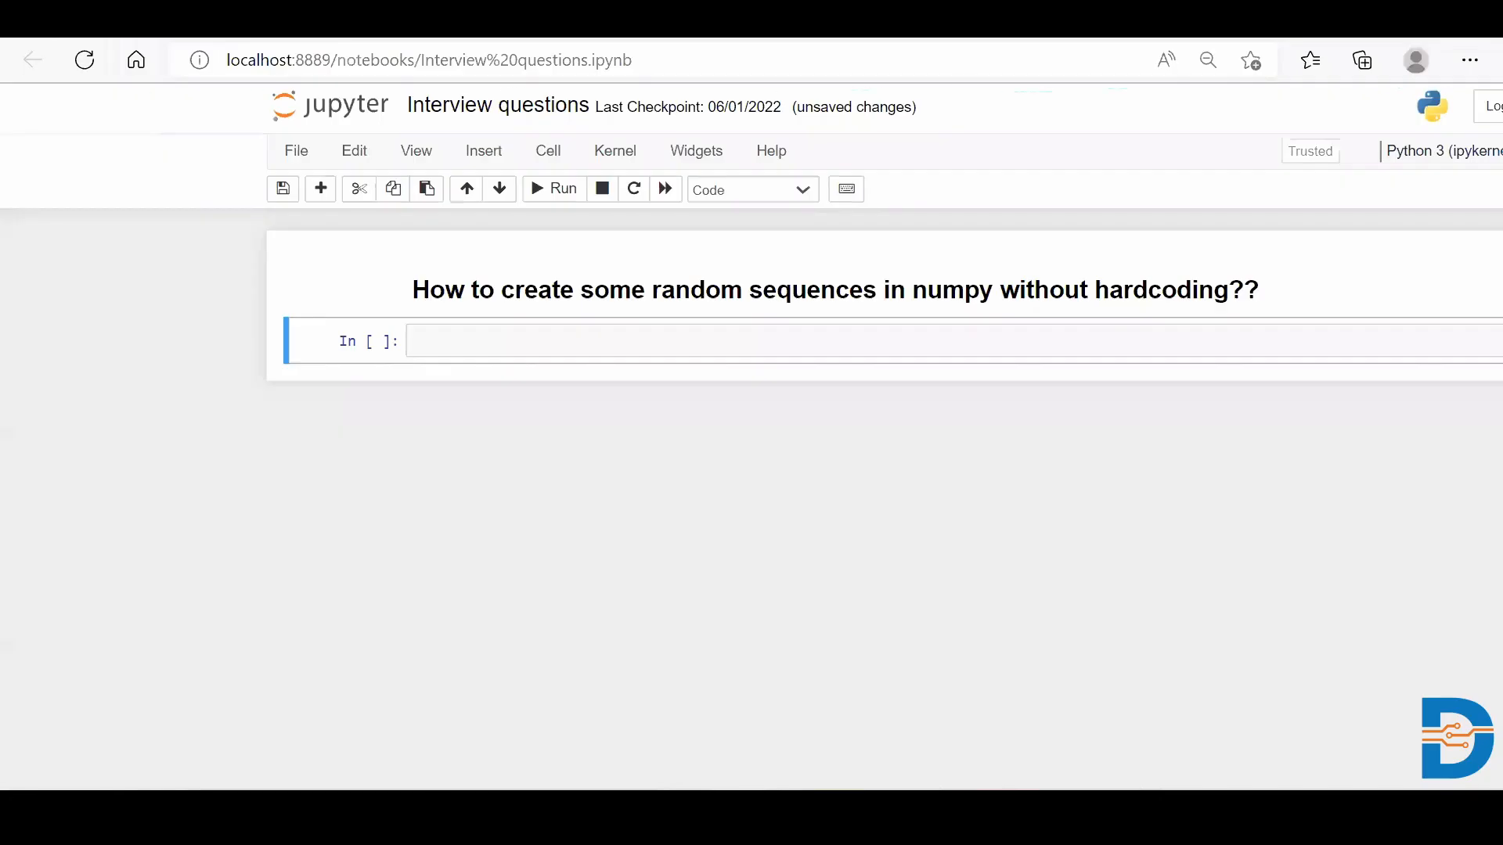
mouse_move(1154, 98)
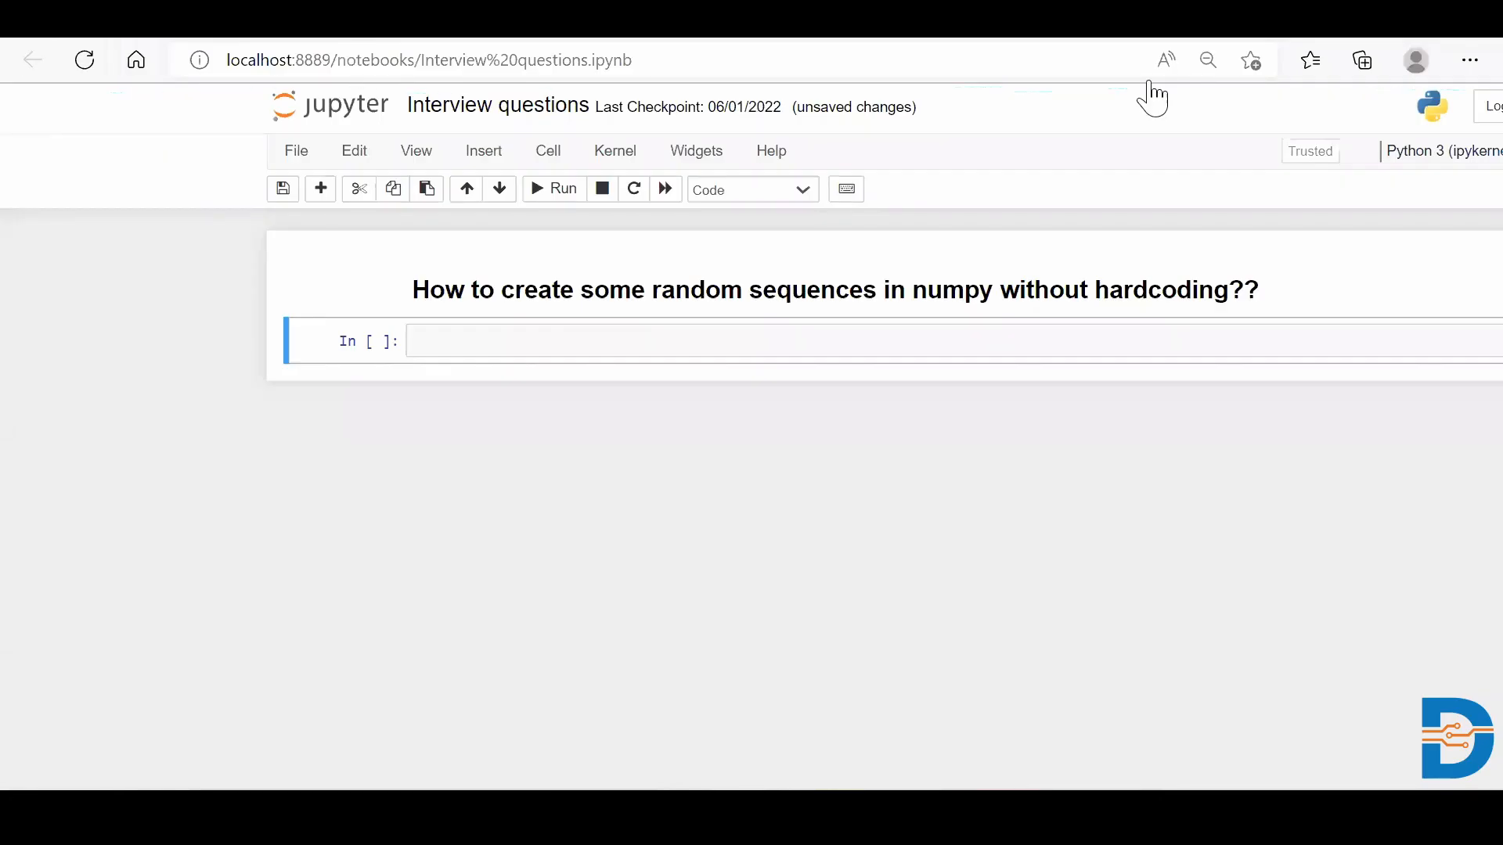
mouse_move(1091, 247)
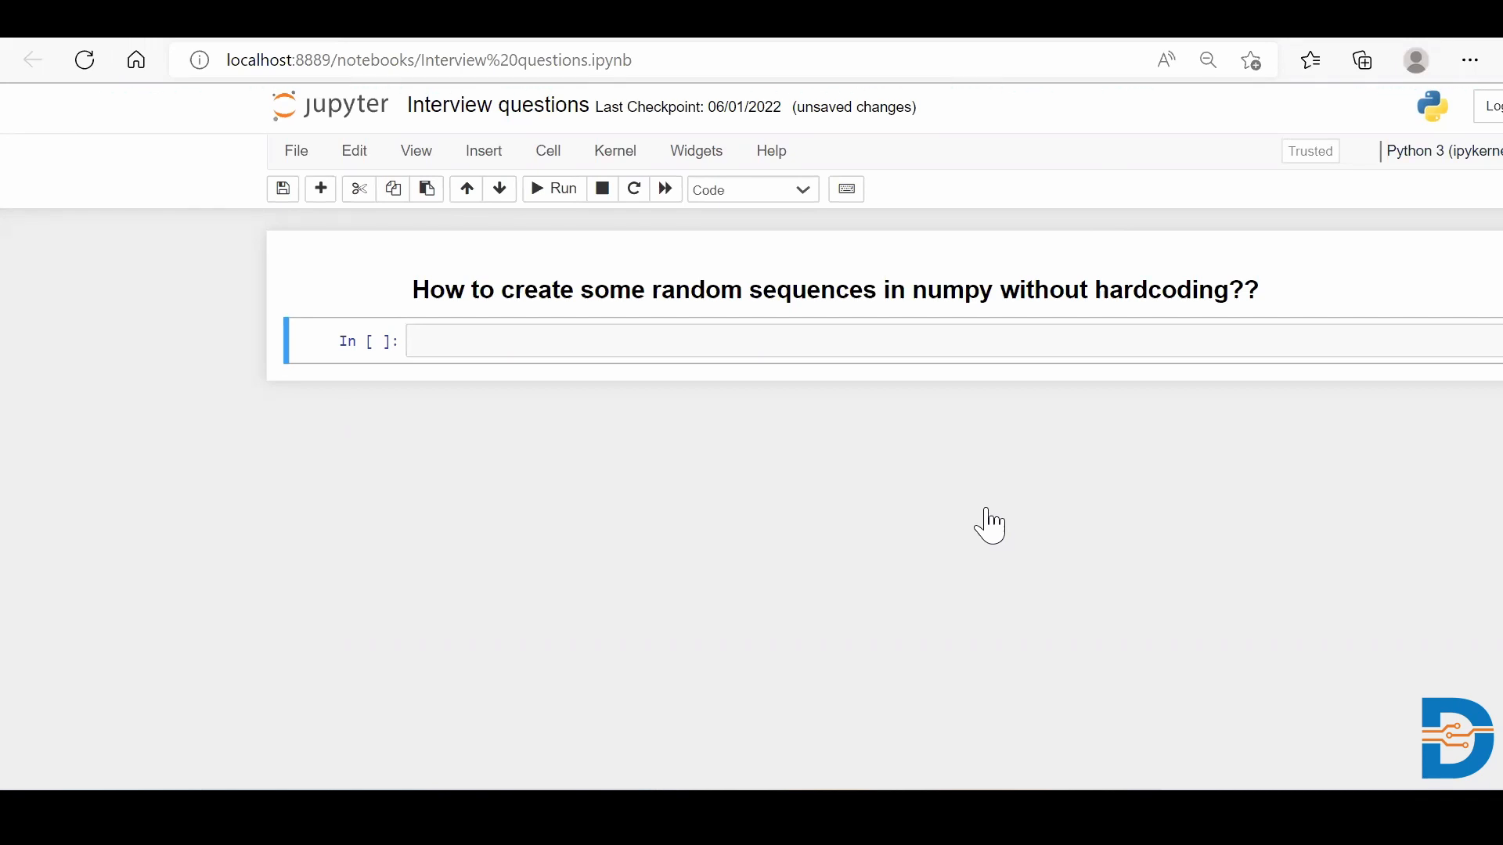
Import NumPy as np in the first cell and run it.
click(671, 340)
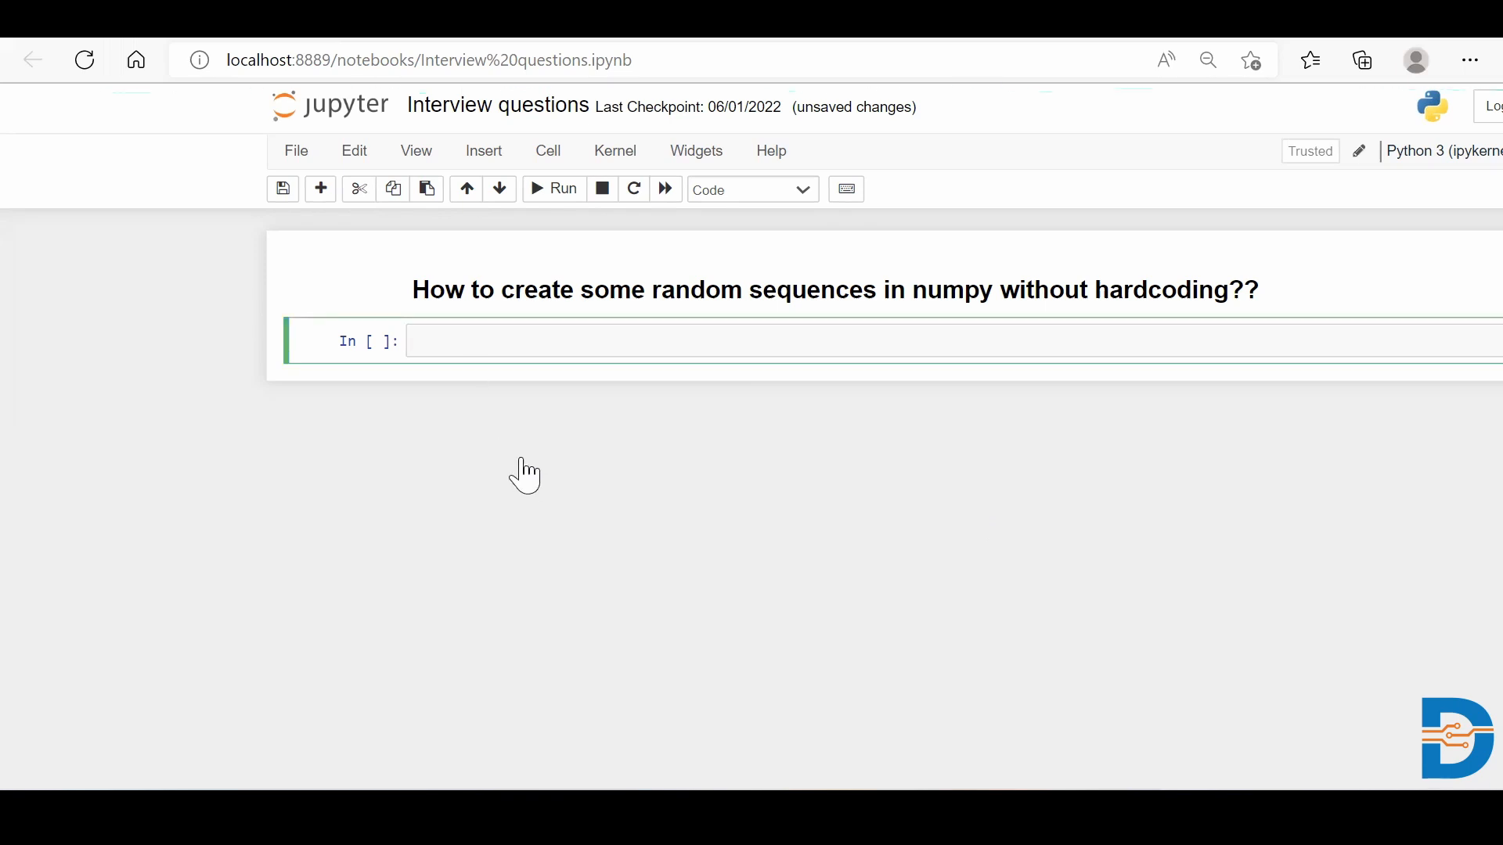
text(imp)
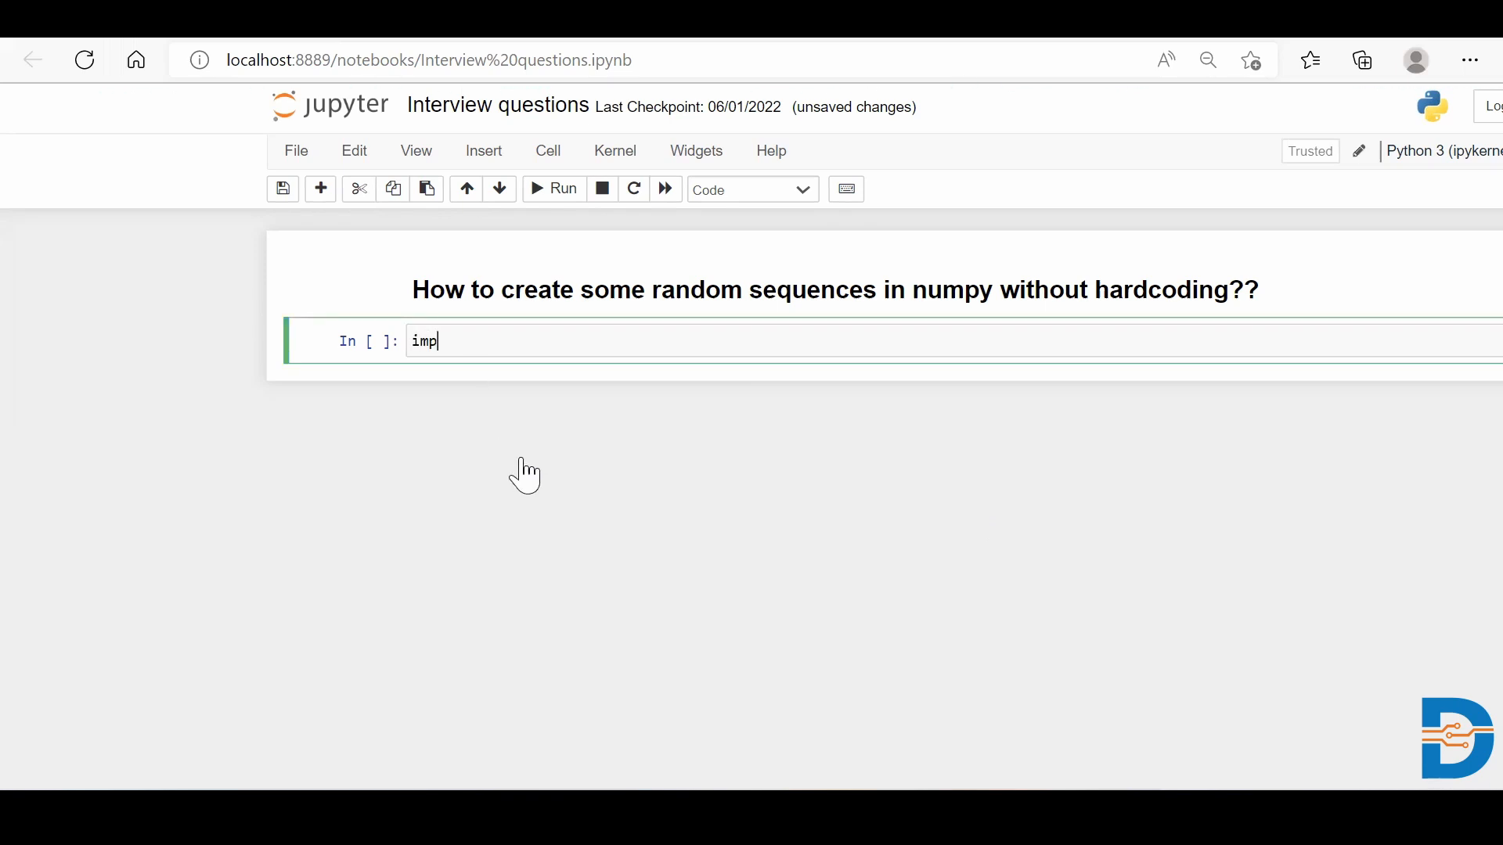
text(ort numpy)
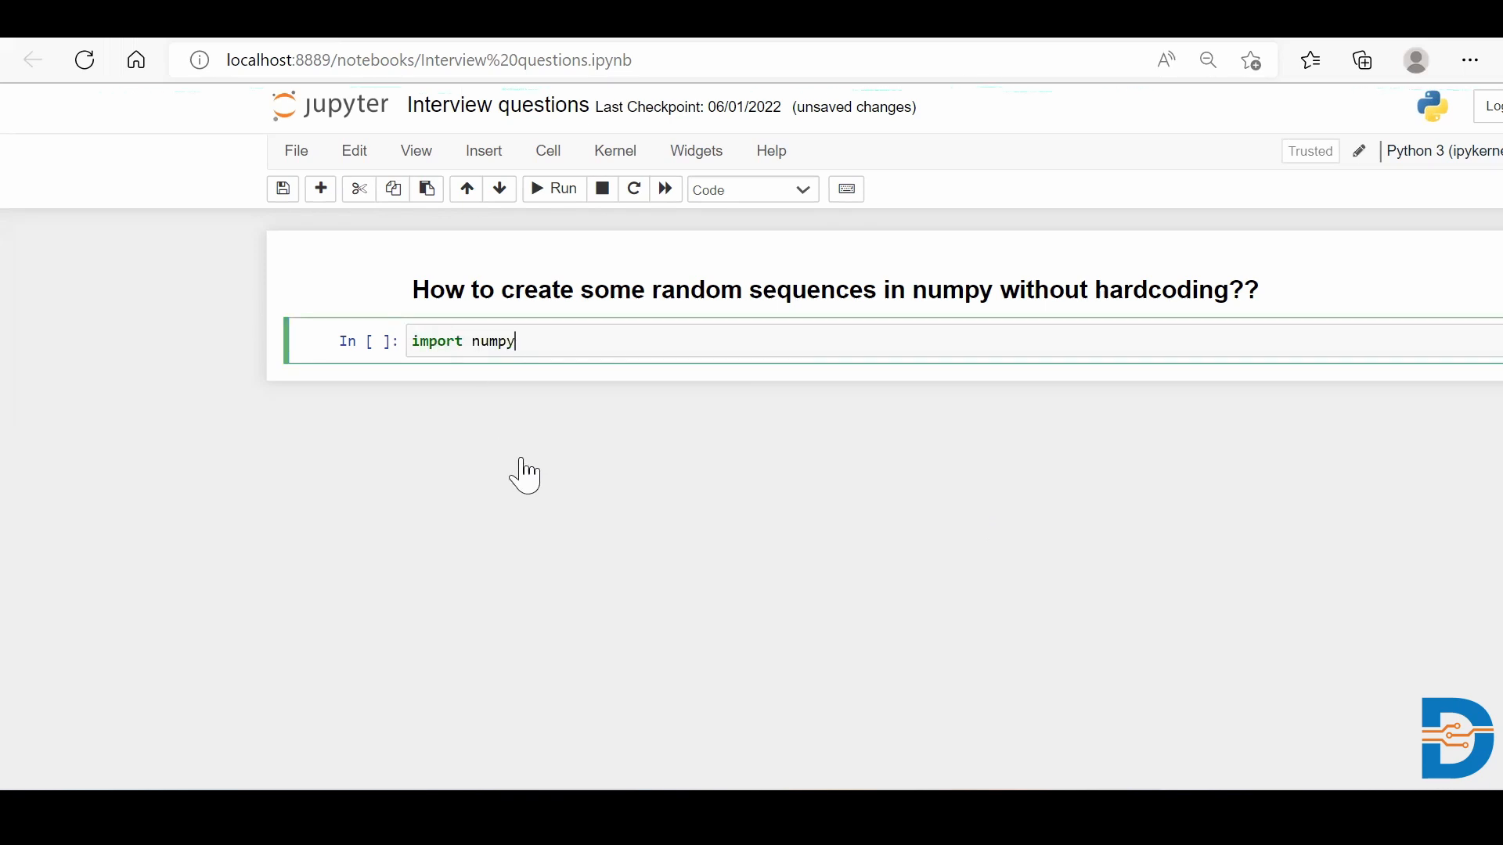
text(as np)
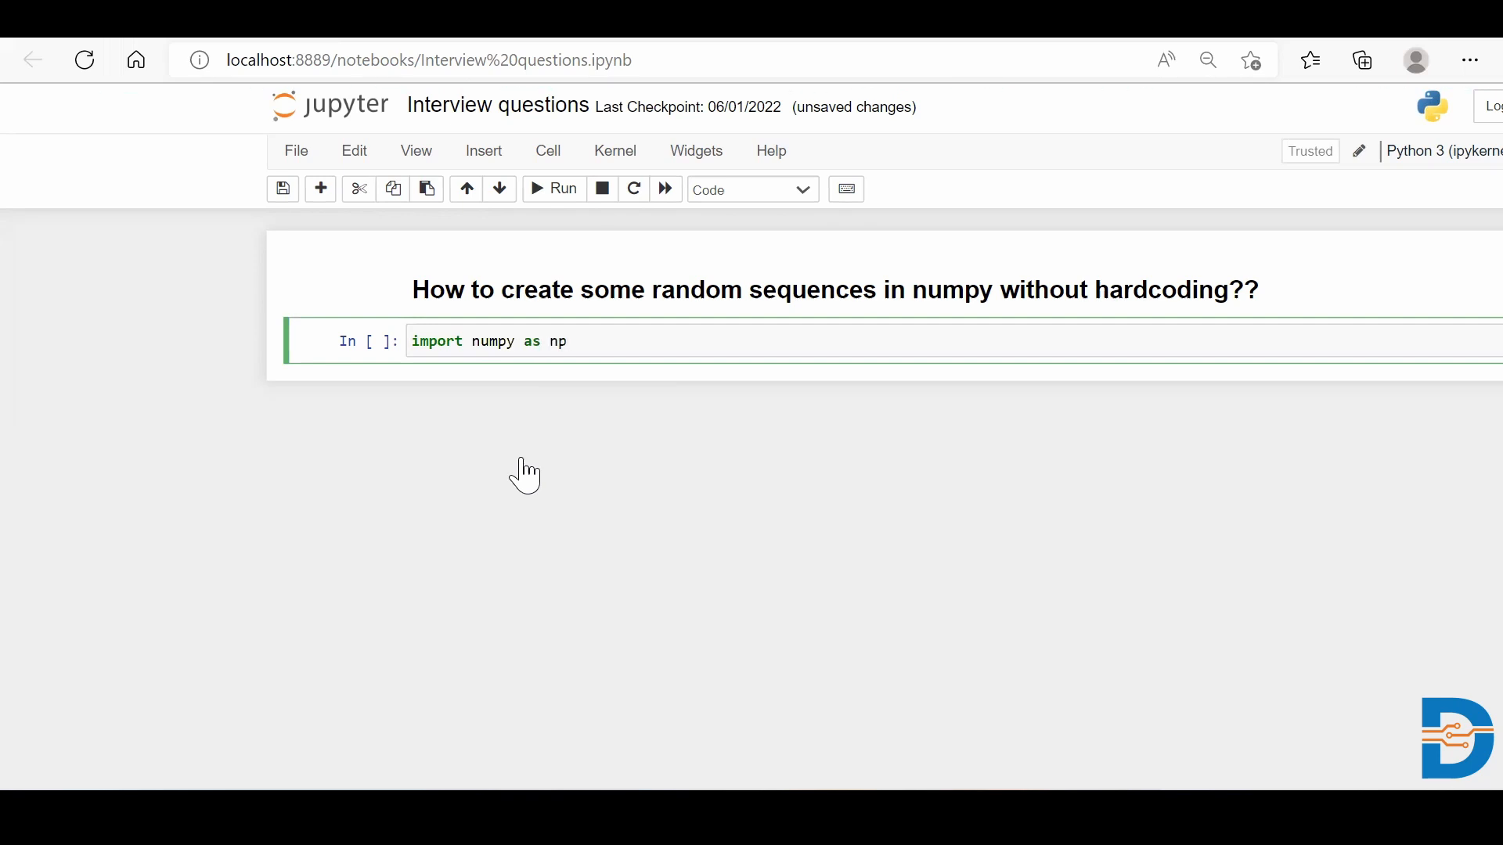
click(554, 189)
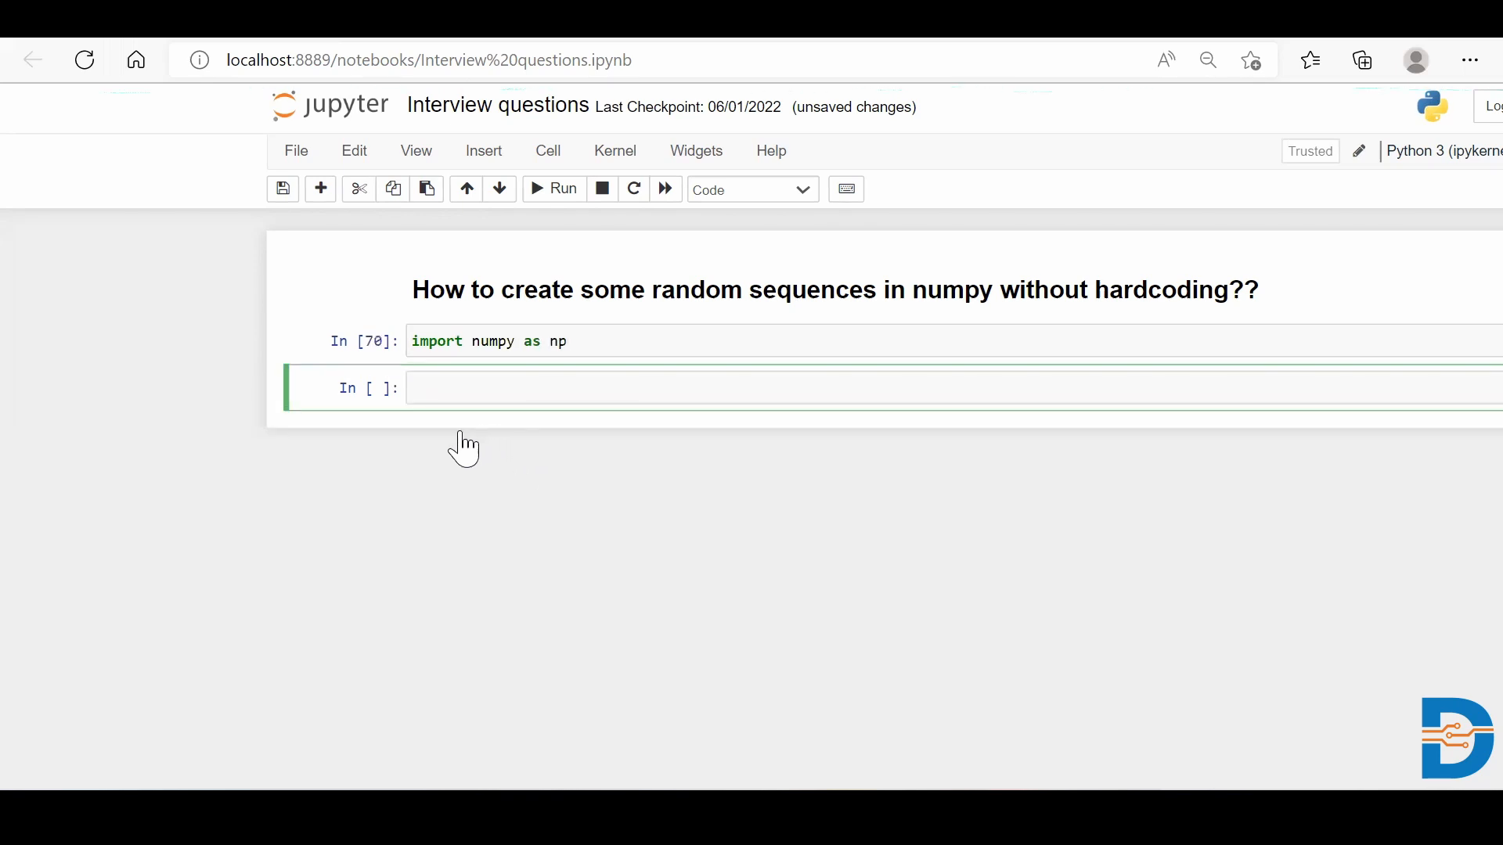
Create the array a = np.array([1,2,3]) and display it as array([1, 2, 3]).
text(a)
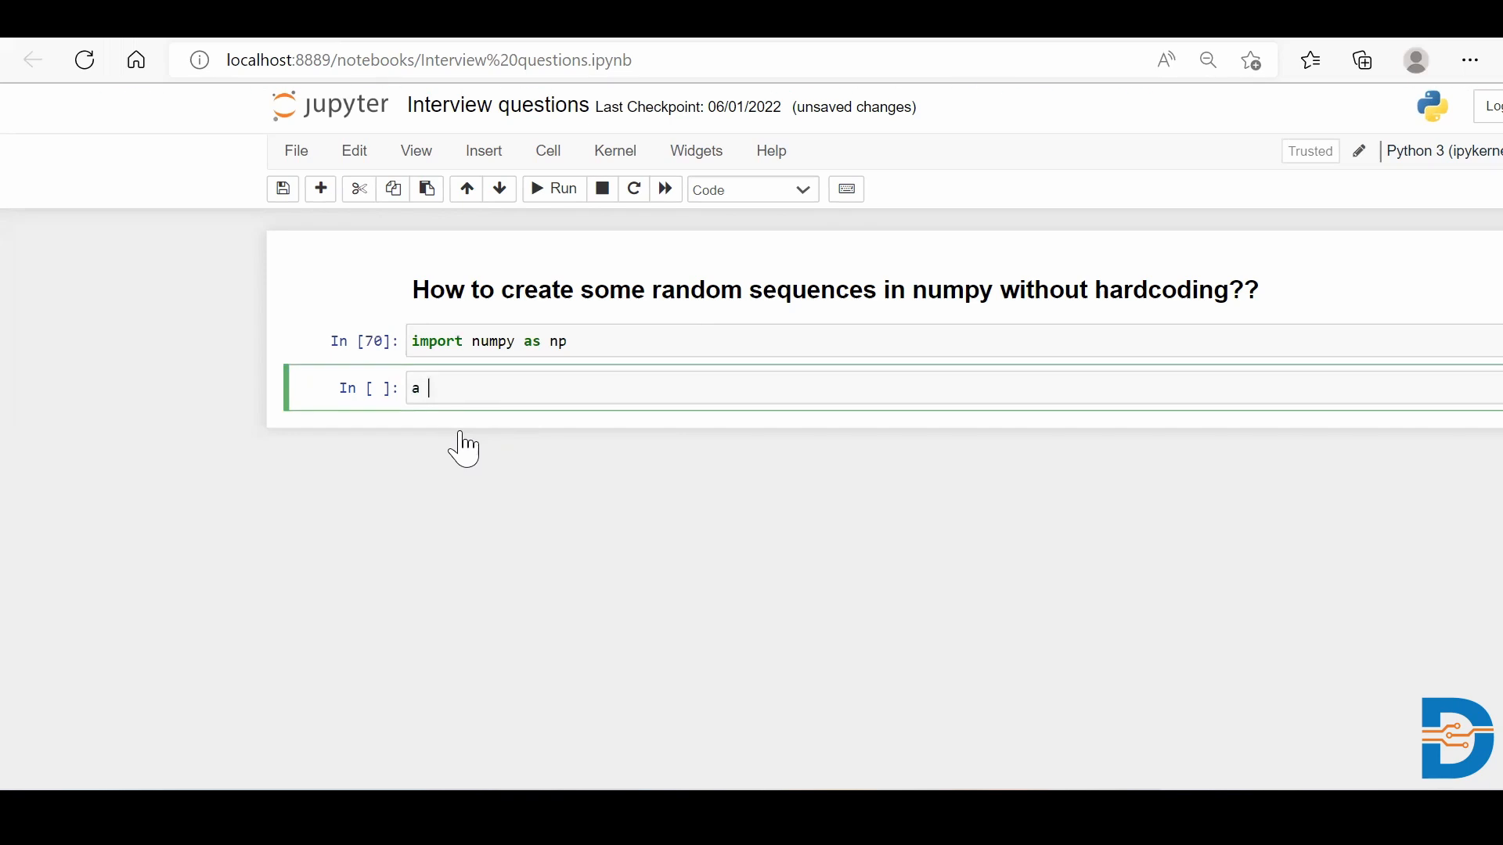
text(= n)
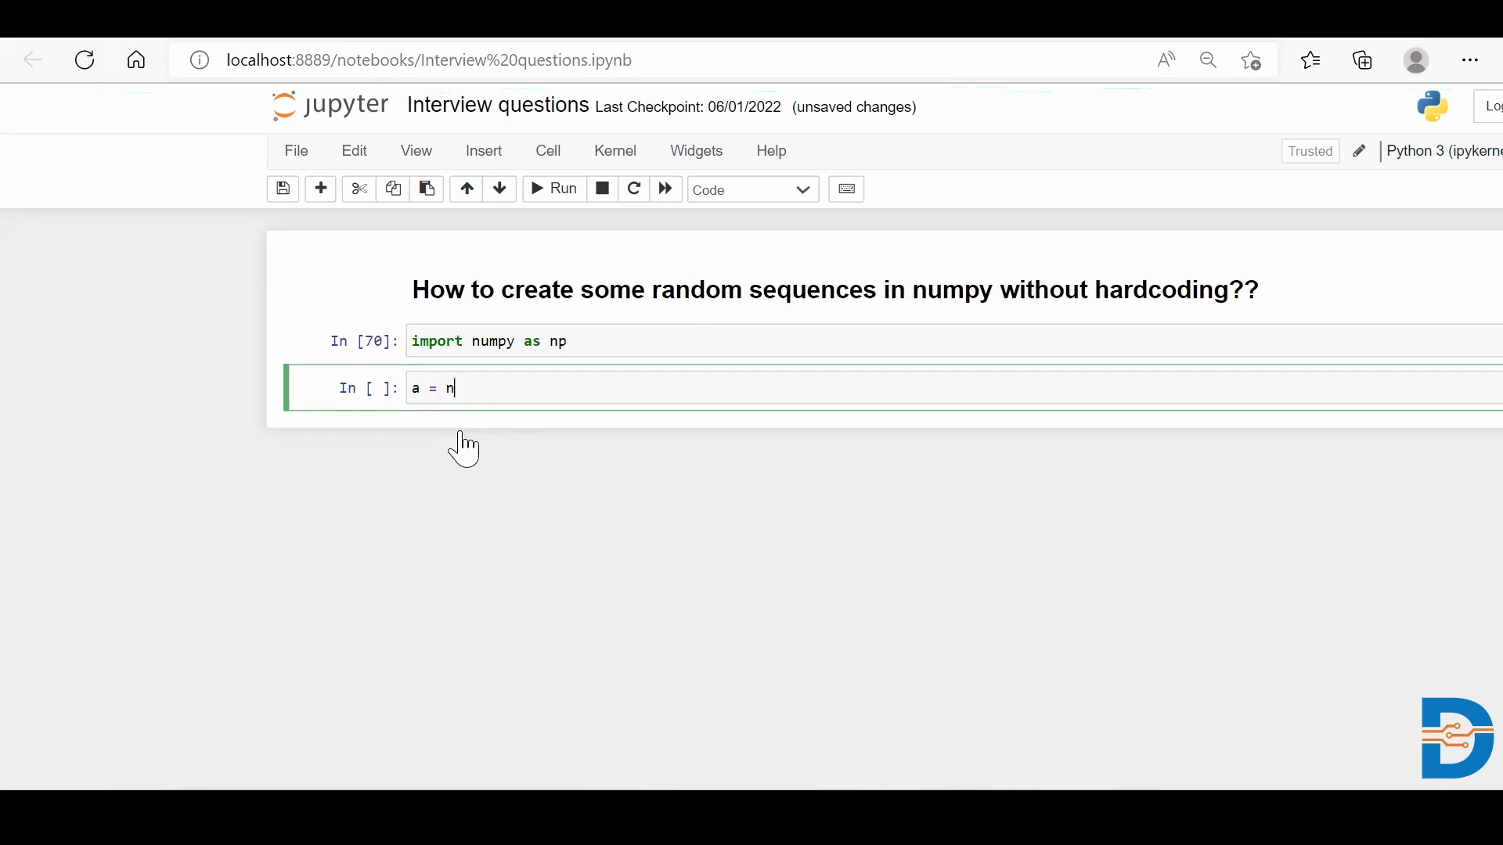
text(p.array())
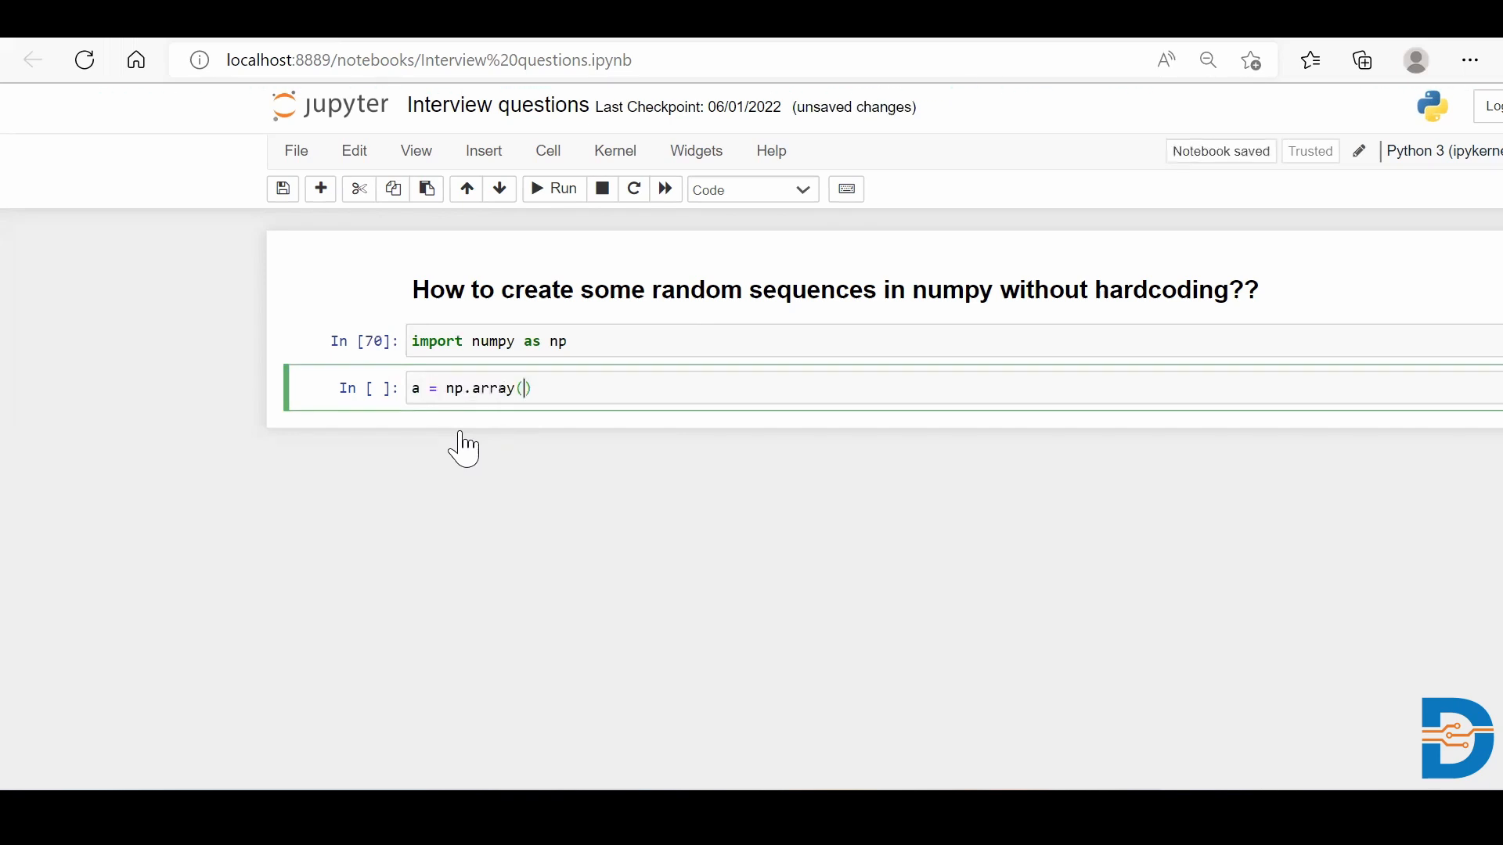
text([1,2,3)
text(a)
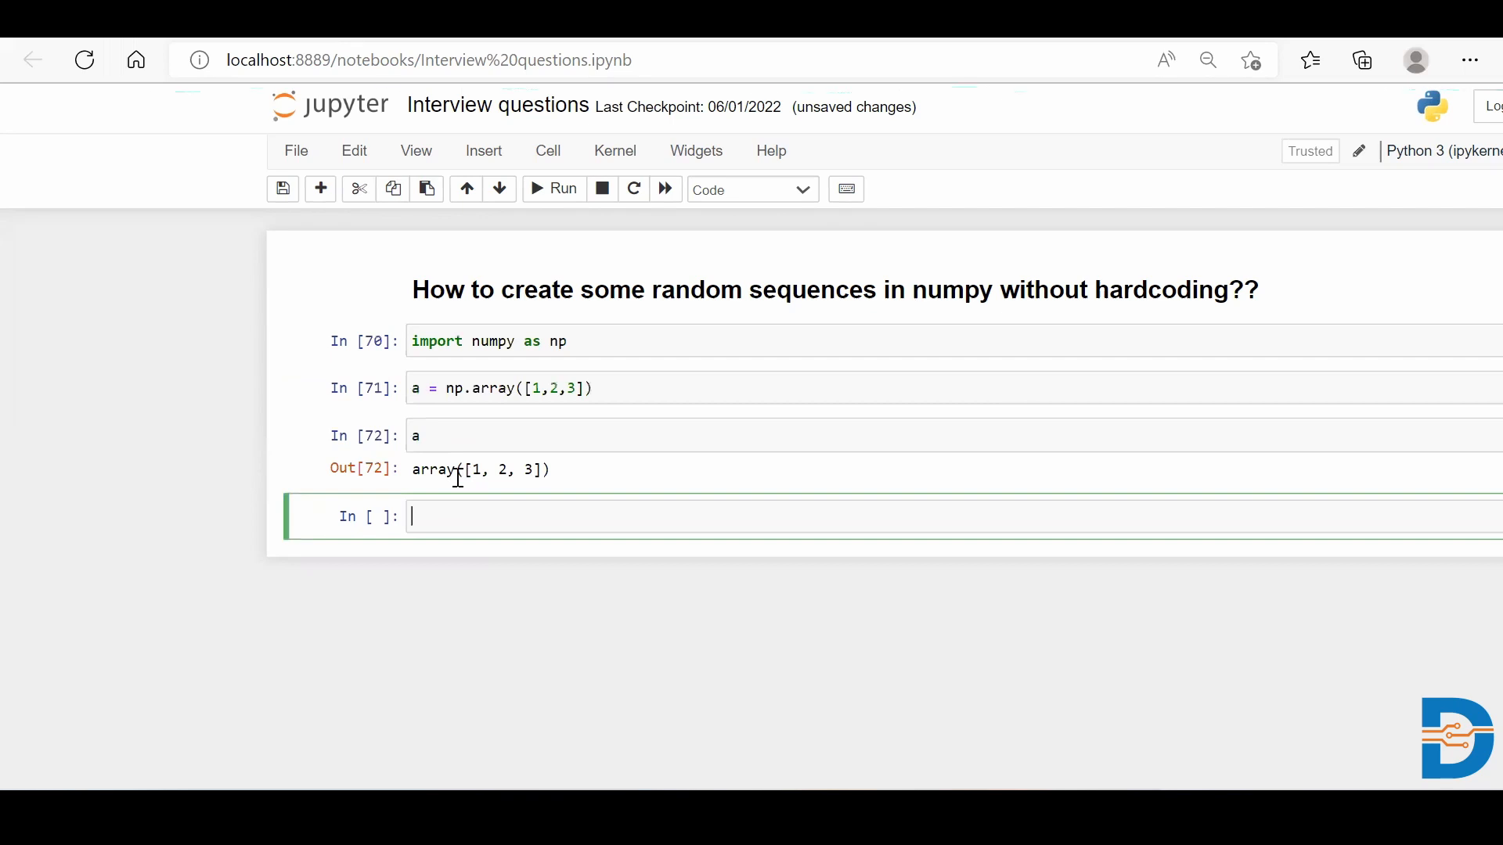
mouse_move(479, 476)
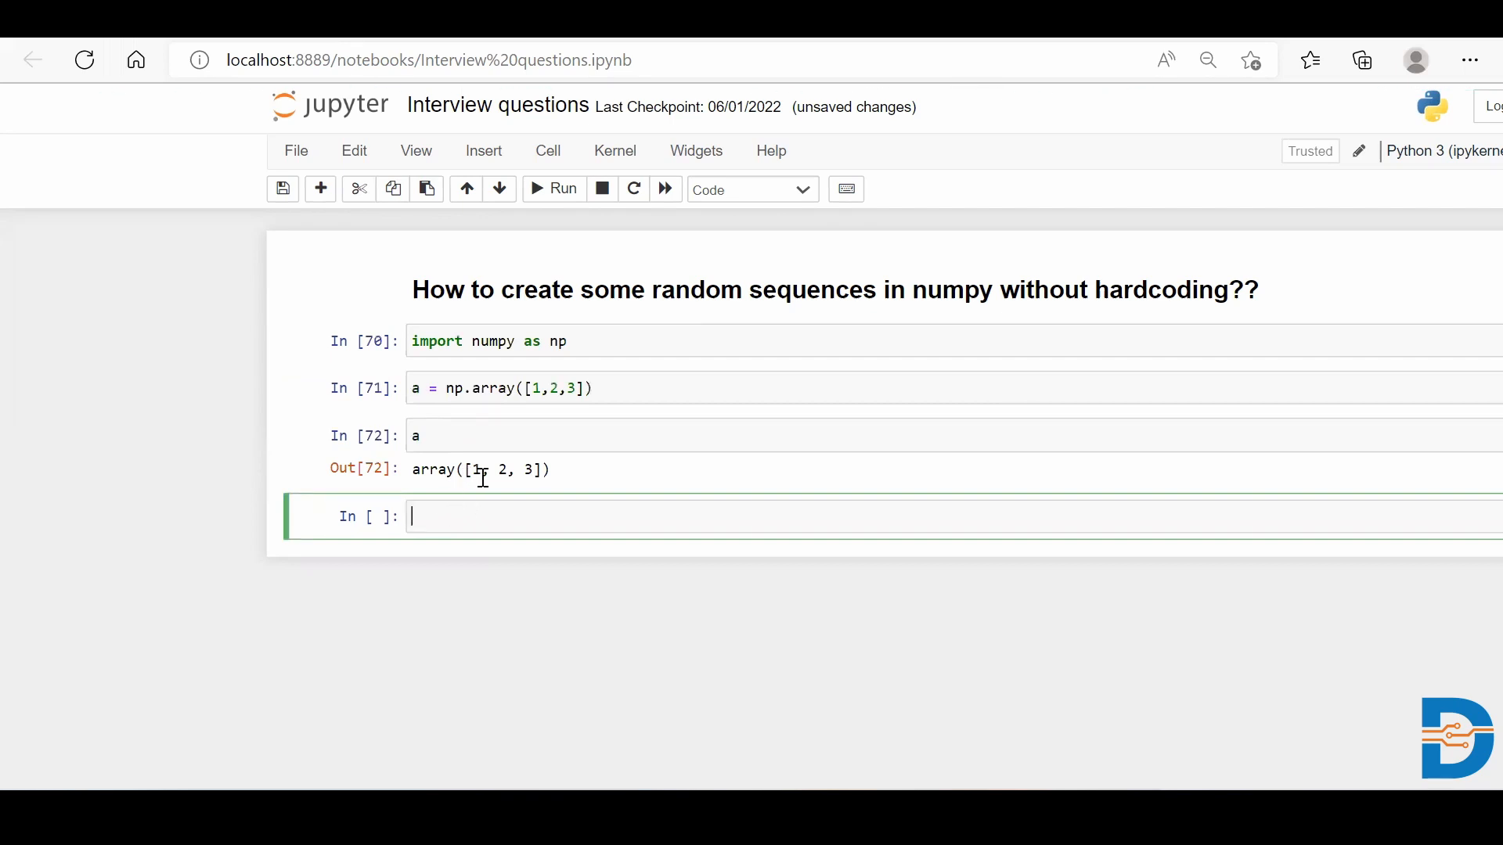
mouse_move(488, 498)
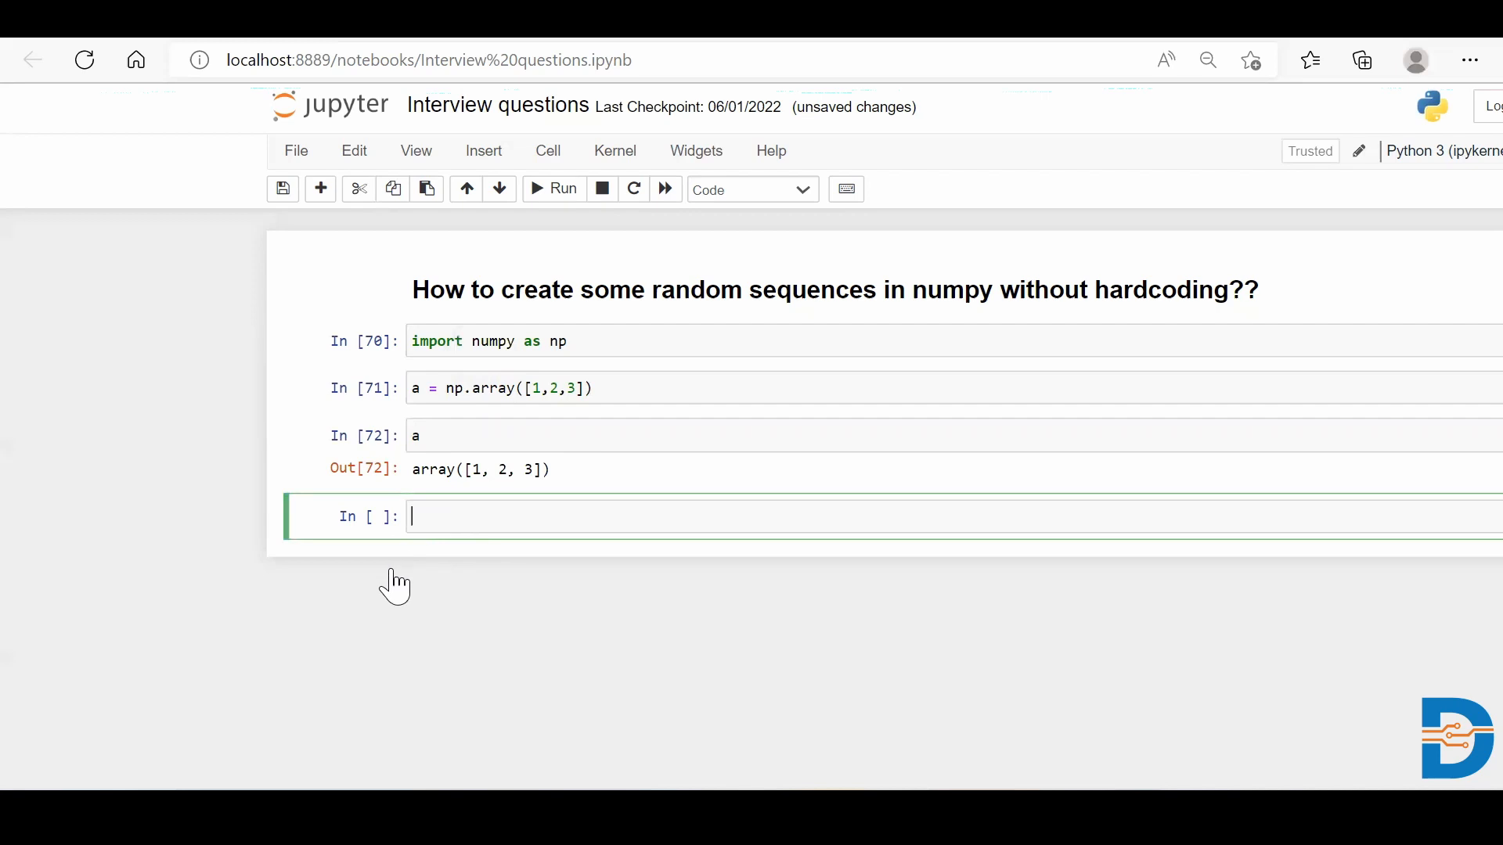
mouse_move(391, 612)
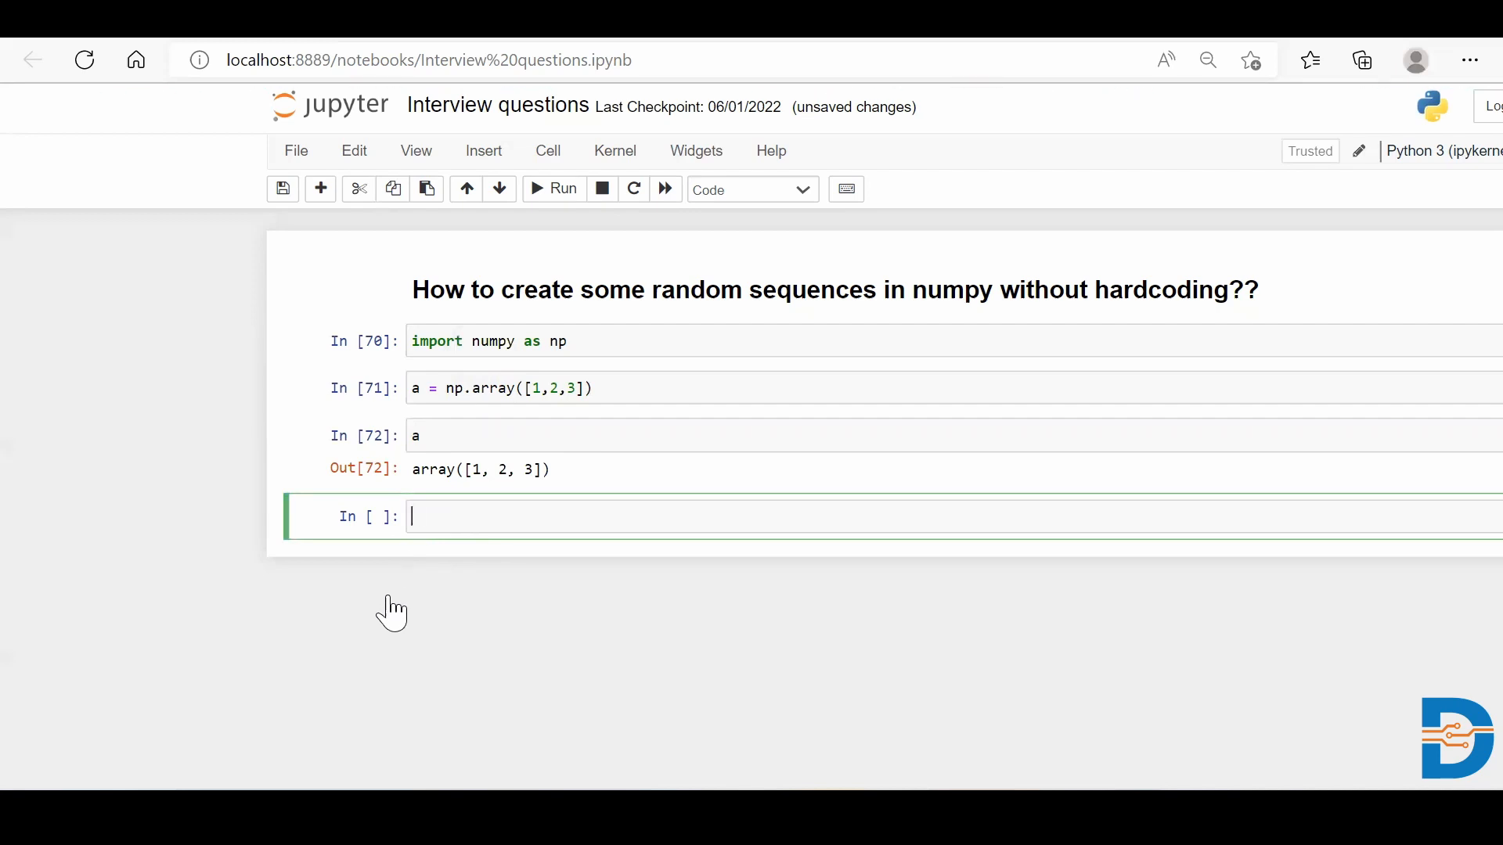
Run np.repeat(a,3) to get array([1, 1, 1, 2, 2, 2, 3, 3, 3]).
text(np.)
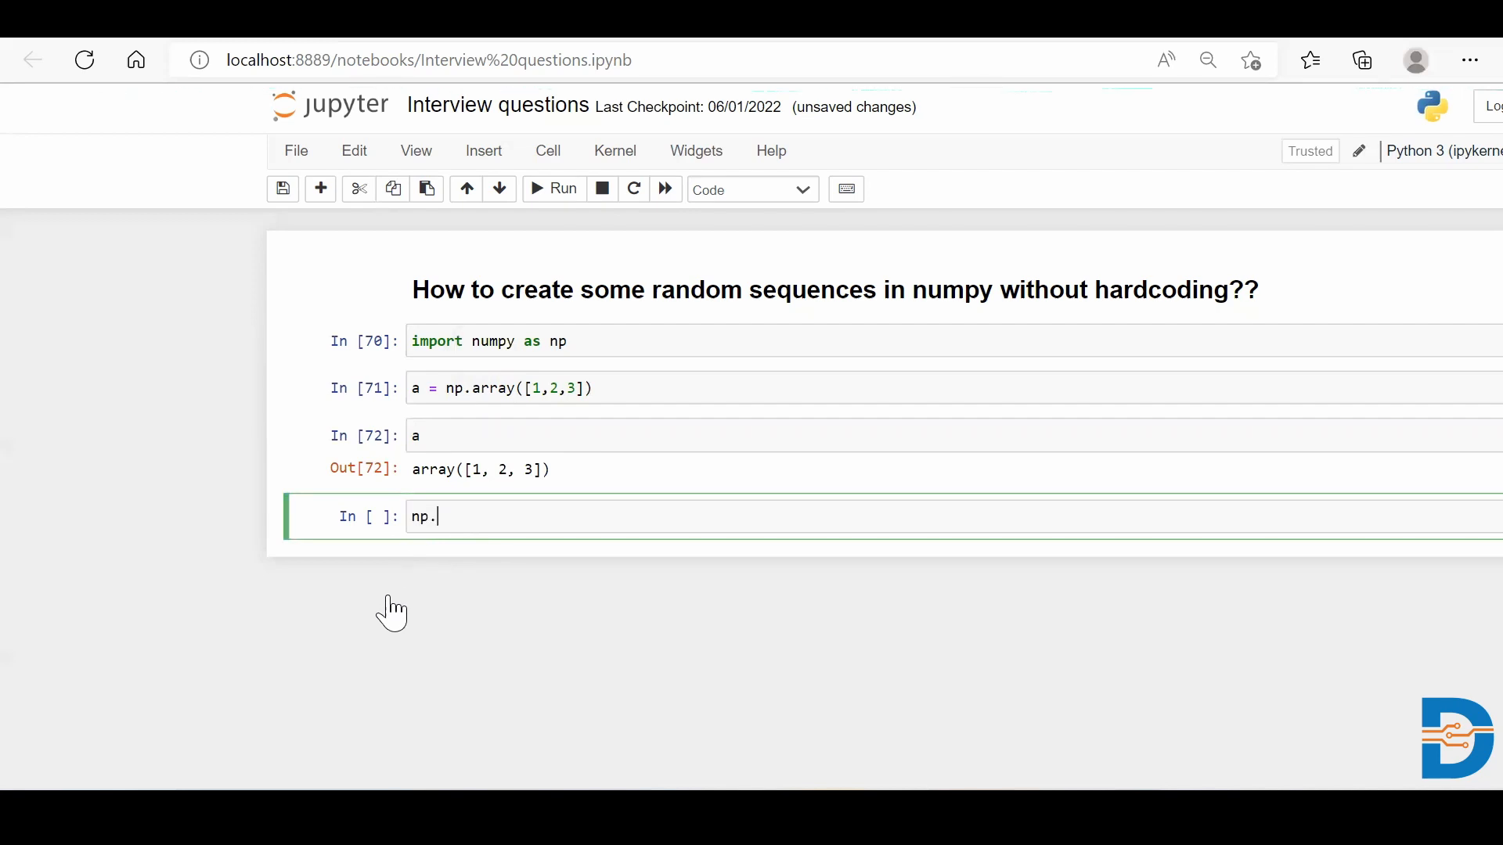
text(repeat)
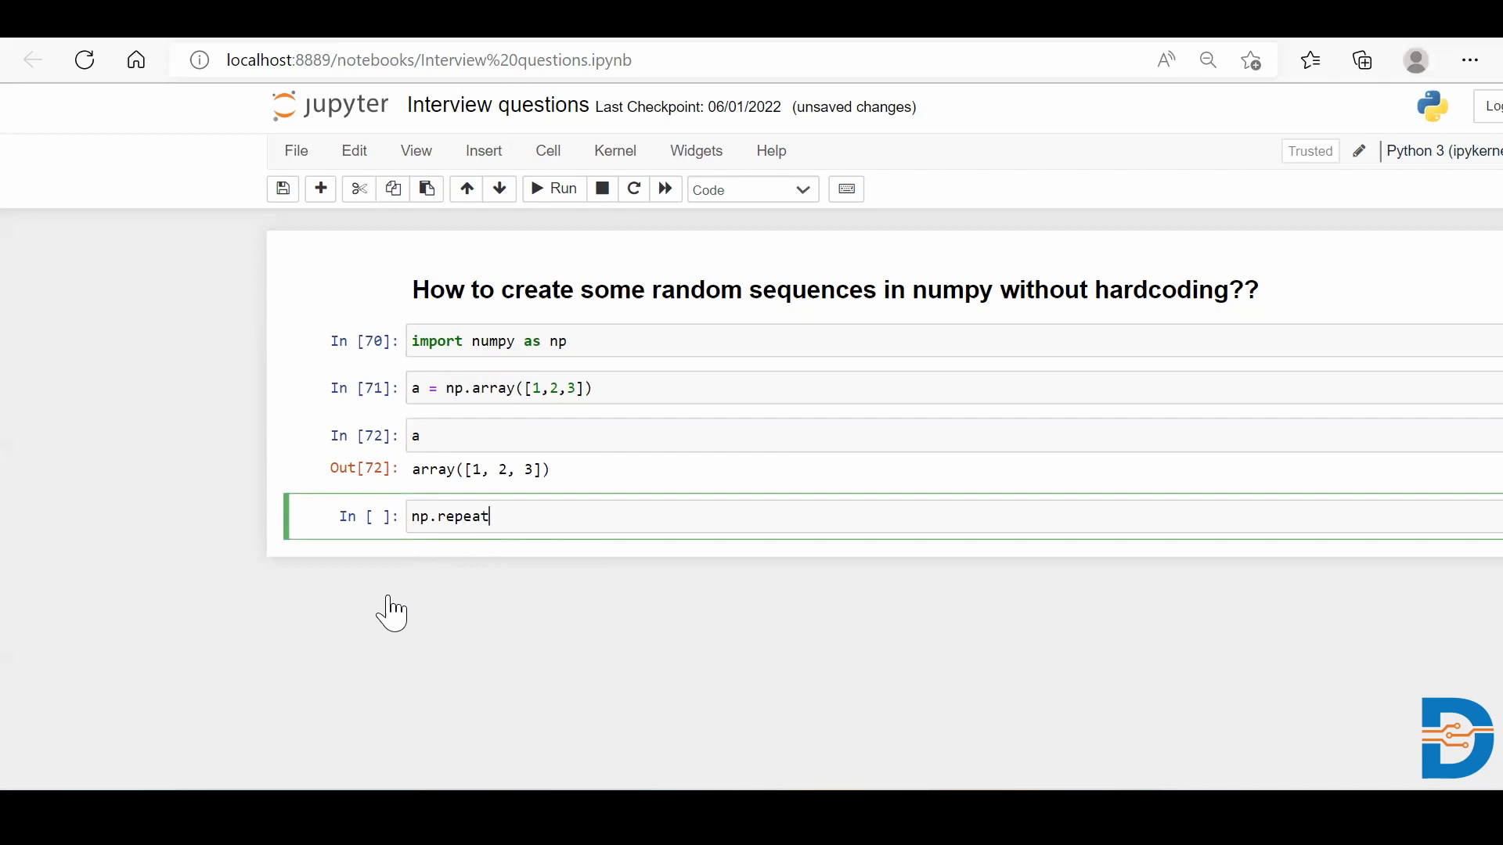
text(())
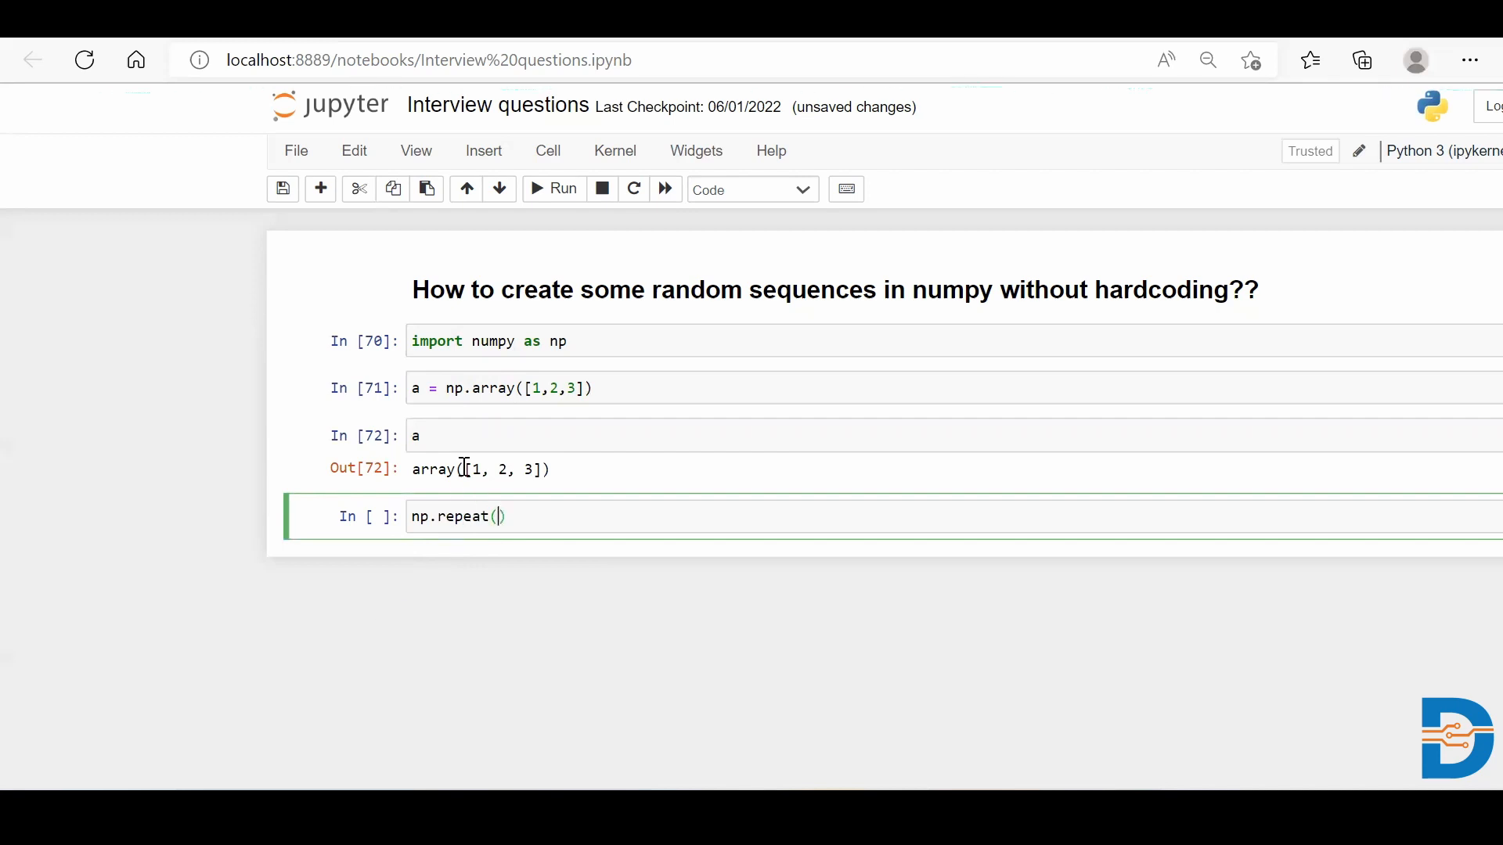
scroll(down, 3)
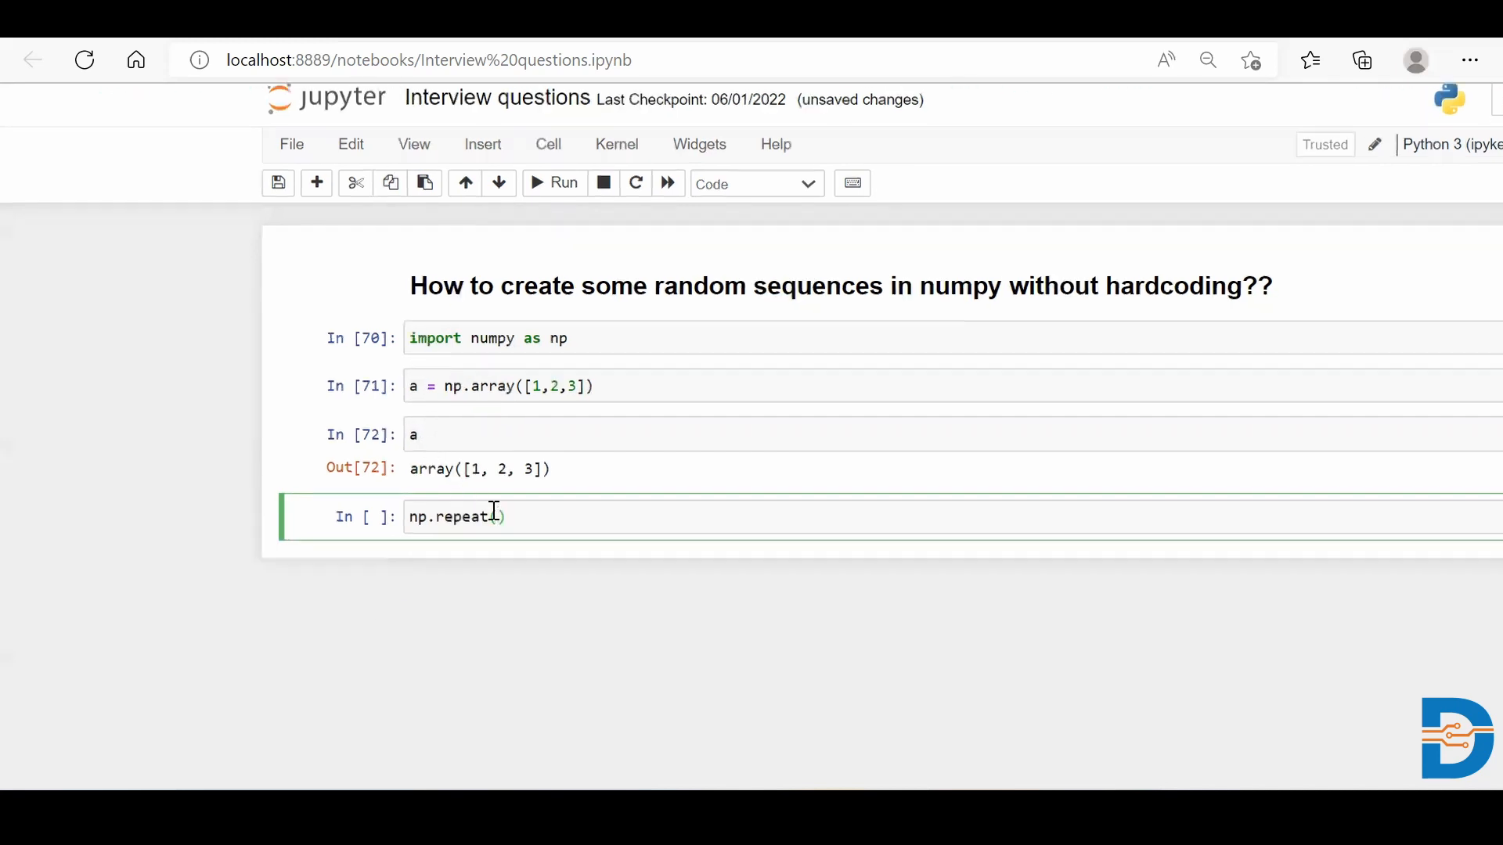
text(a)
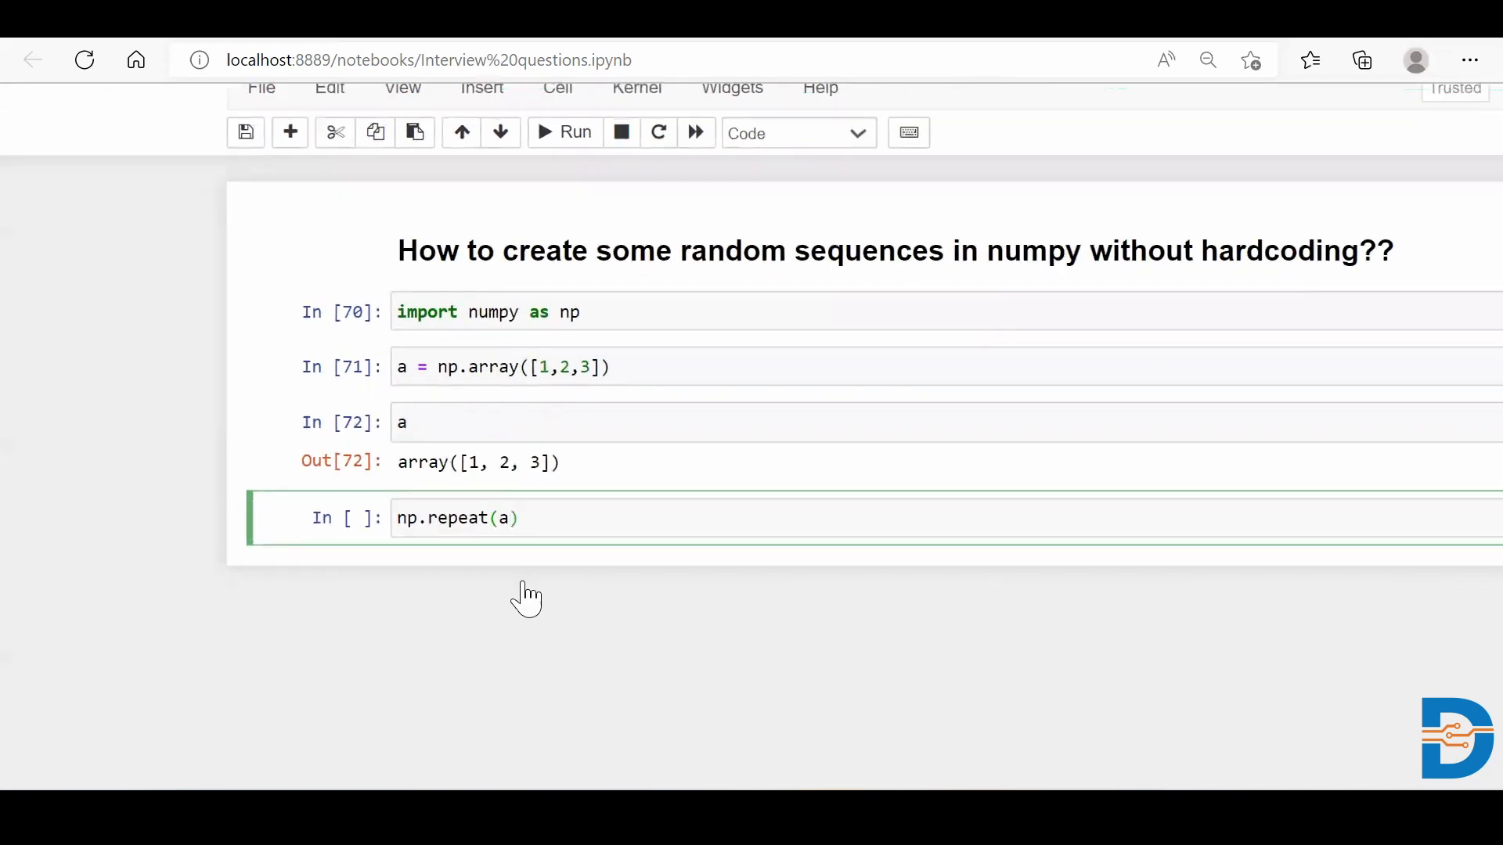
text(,)
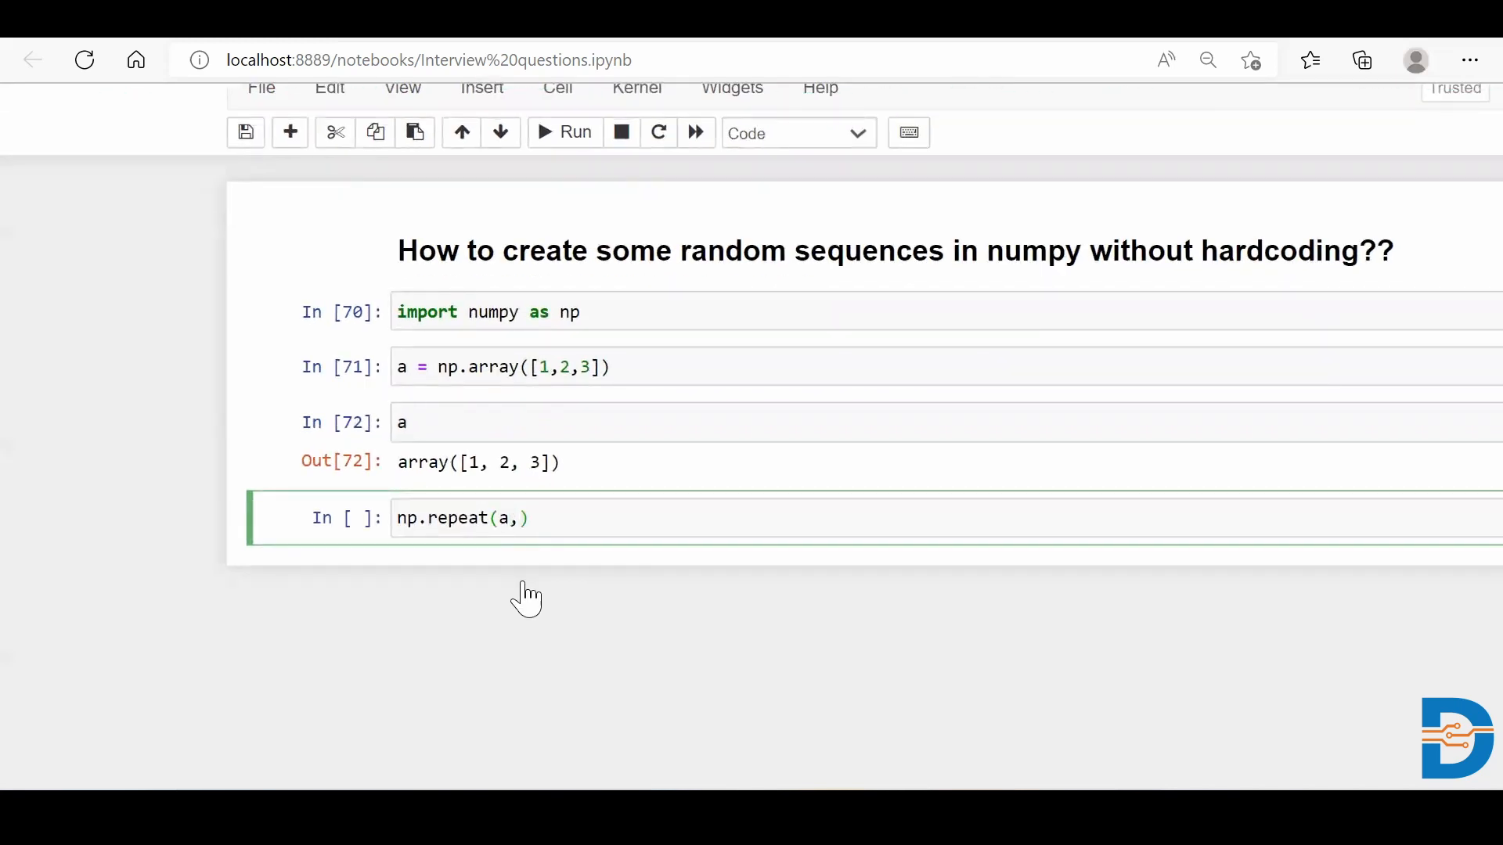
text(3)
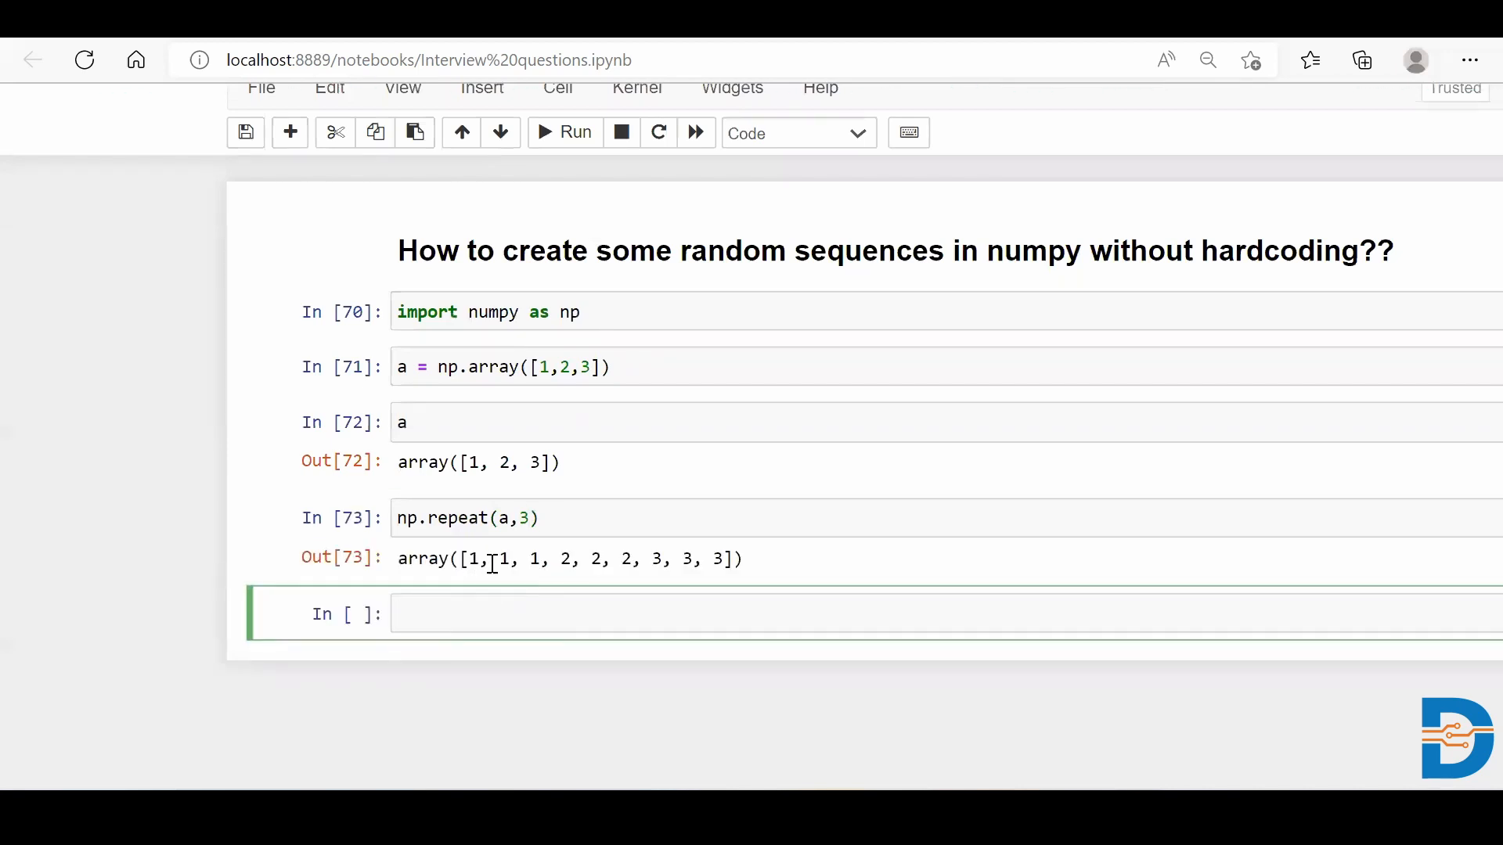
mouse_move(490, 490)
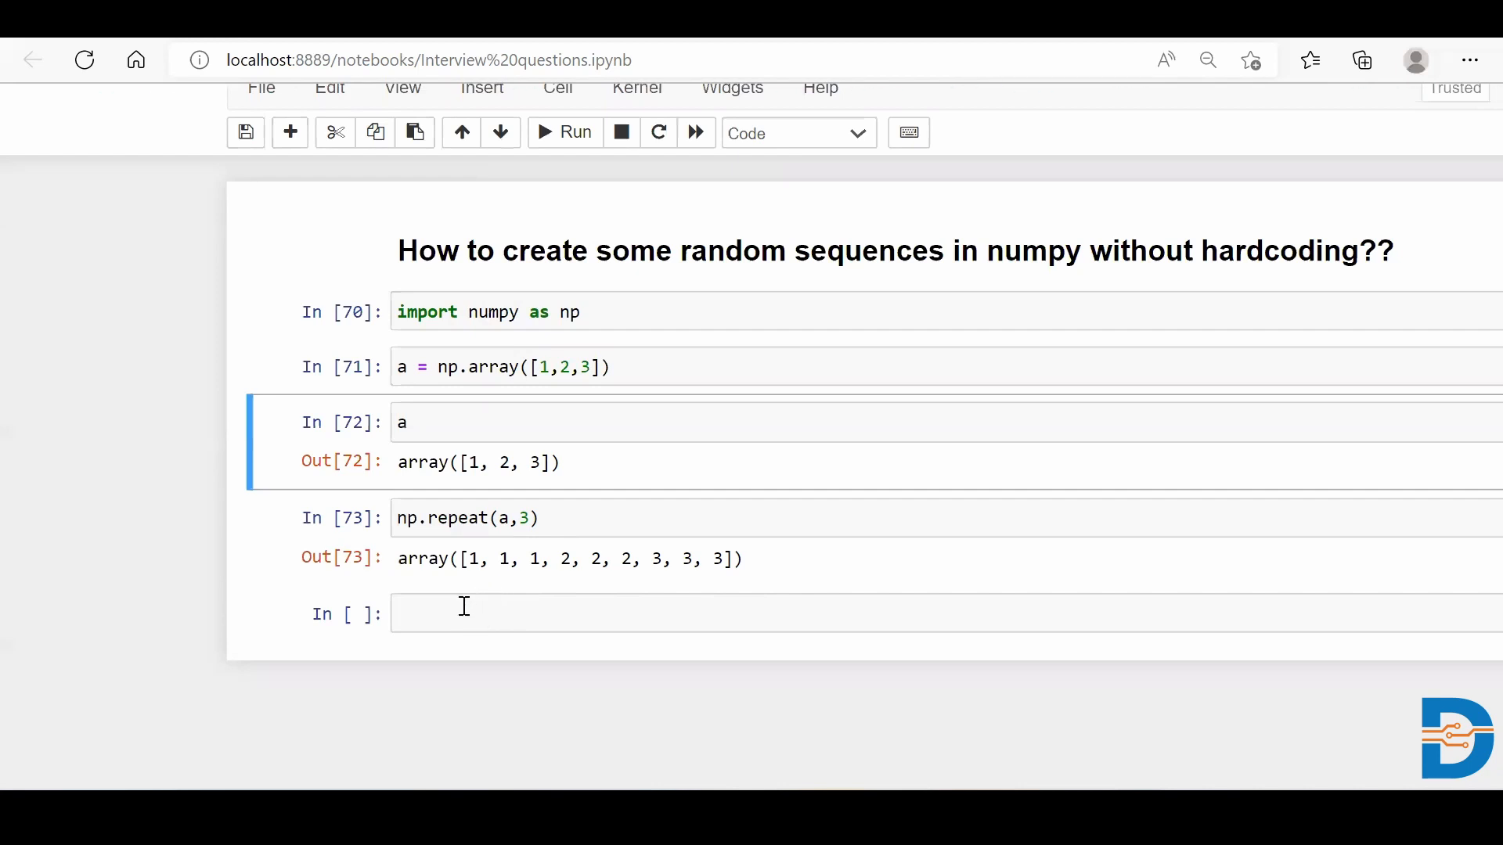
Run np.tile(a,3) to get array([1, 2, 3, 1, 2, 3, 1, 2, 3]).
text(n)
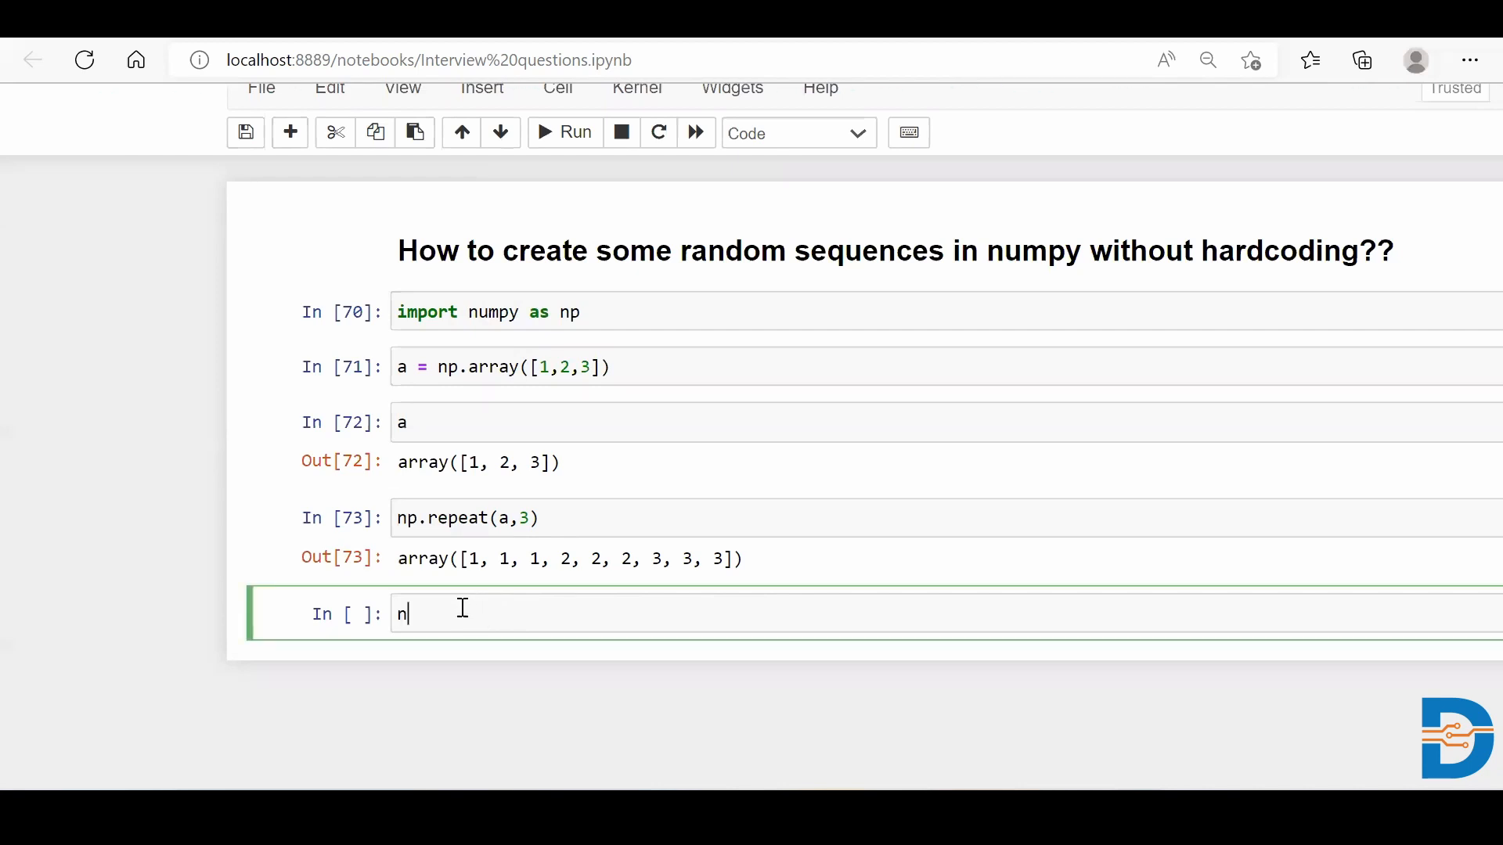
text(p.tile)
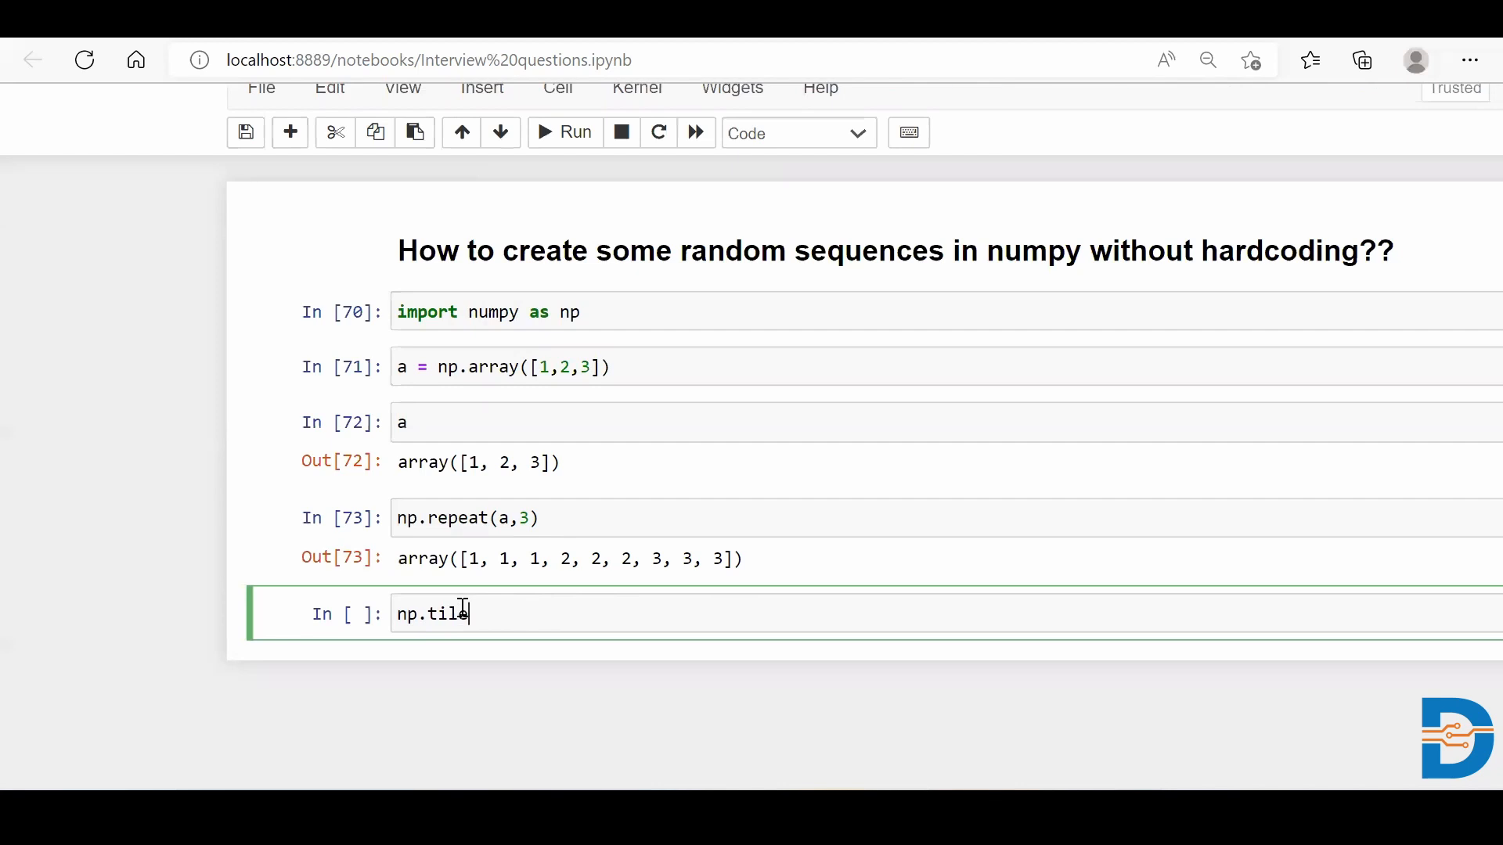
text(())
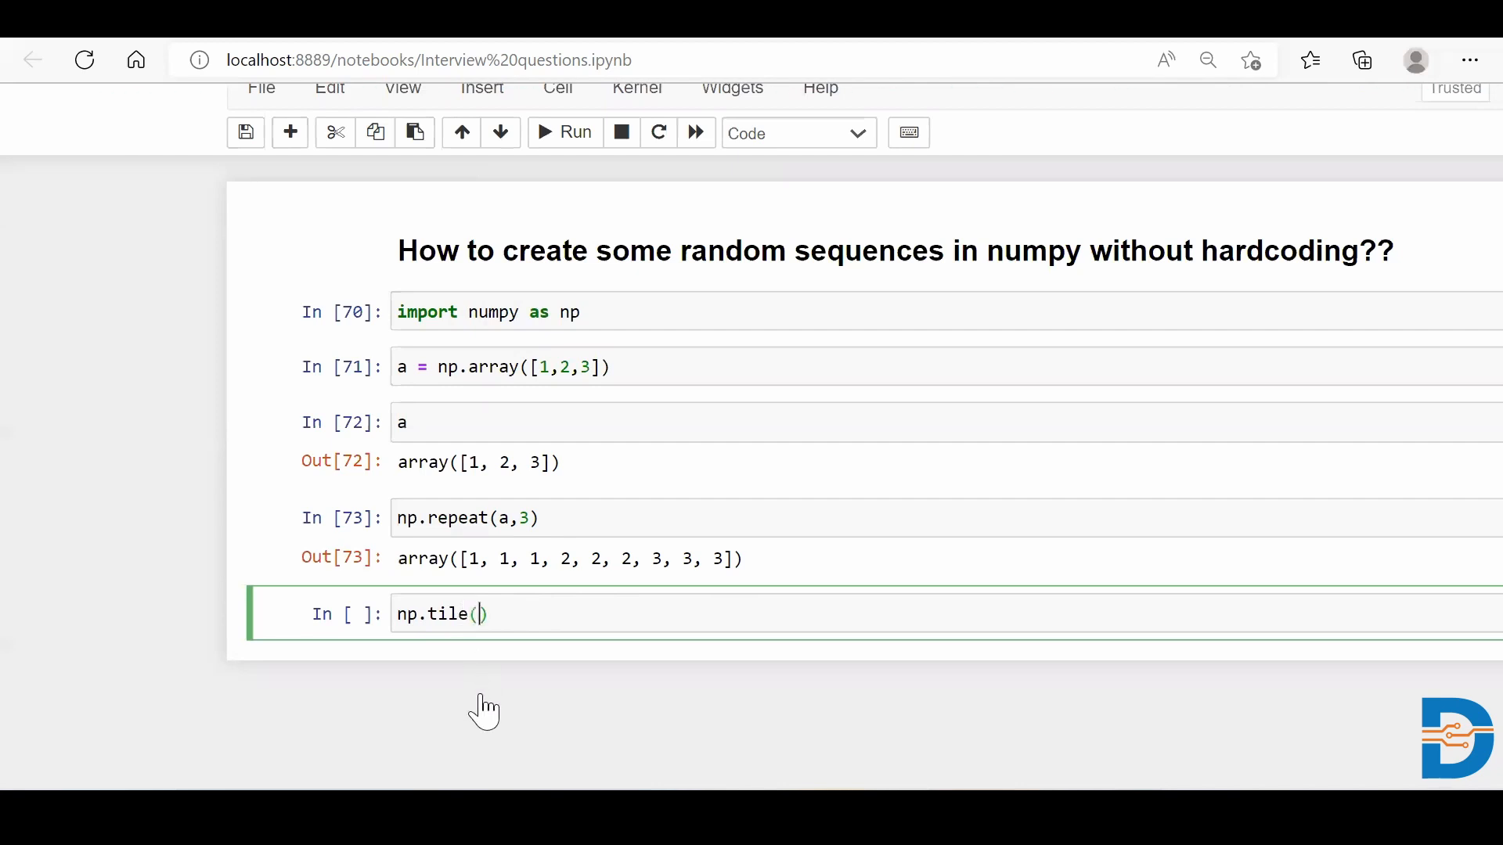
text(a)
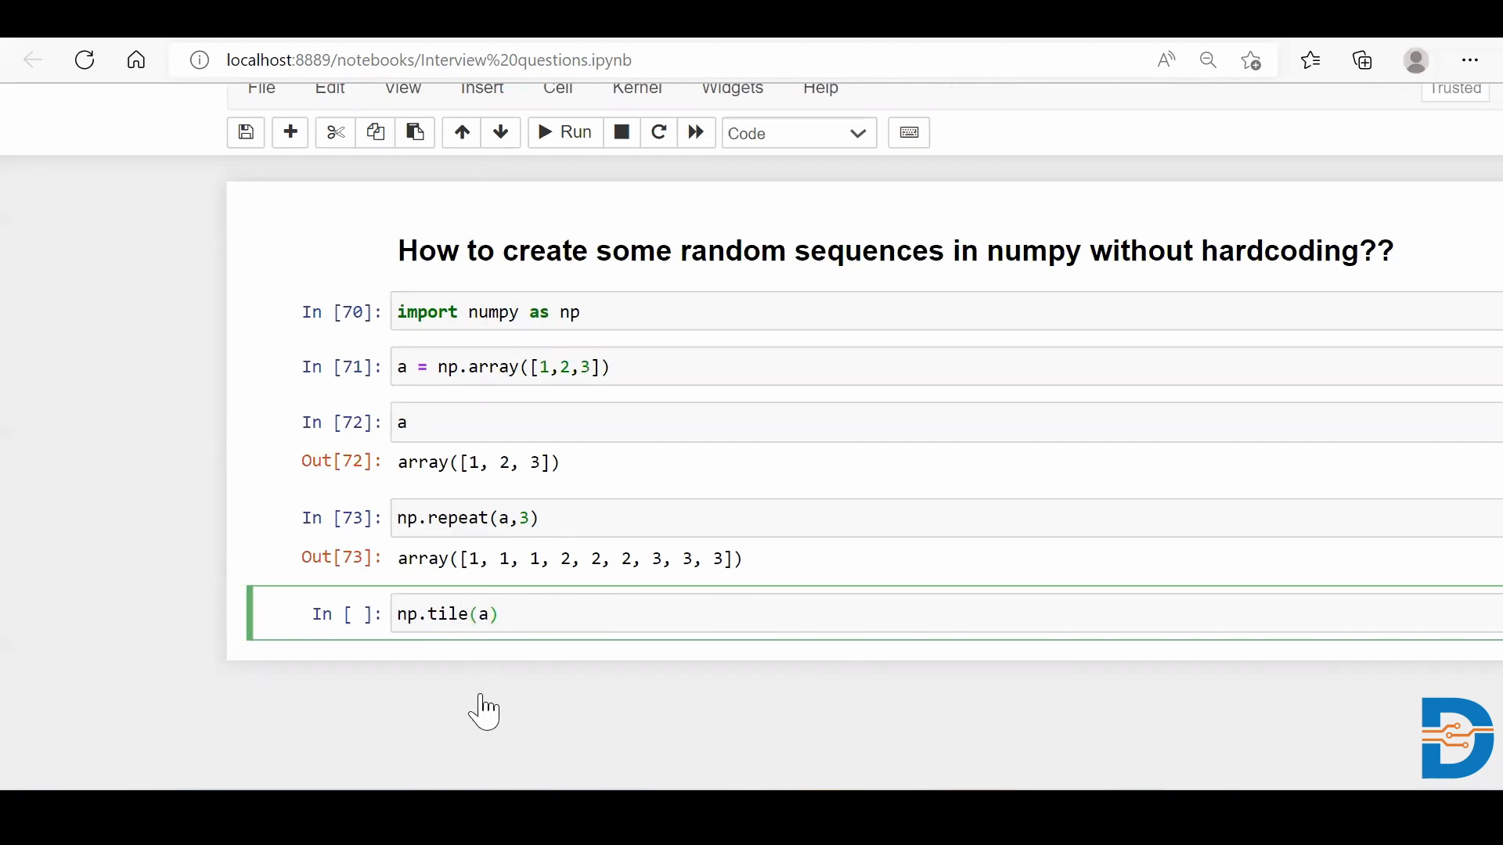
text(,3)
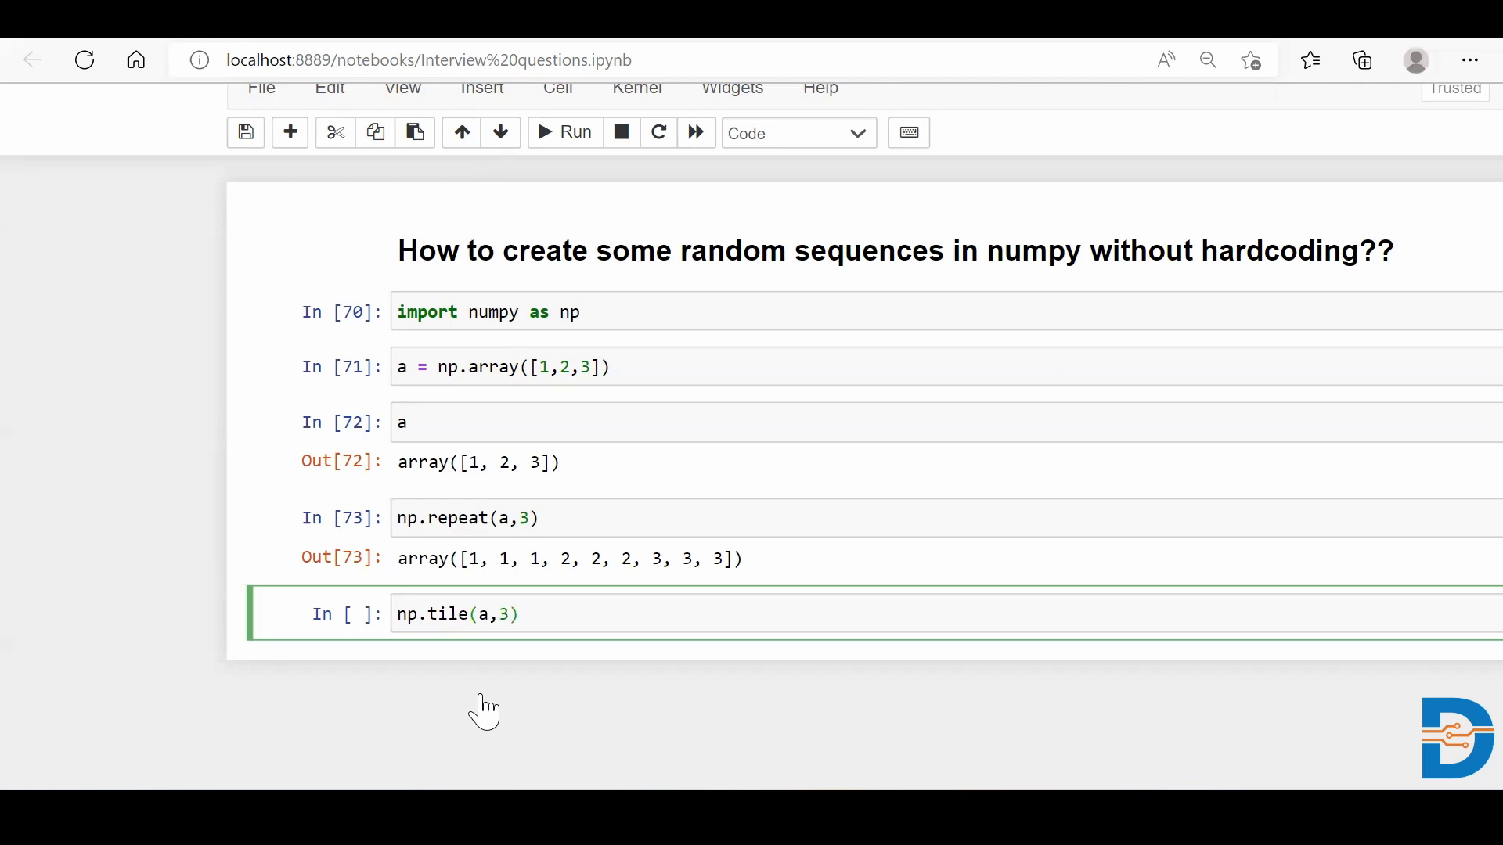
click(565, 132)
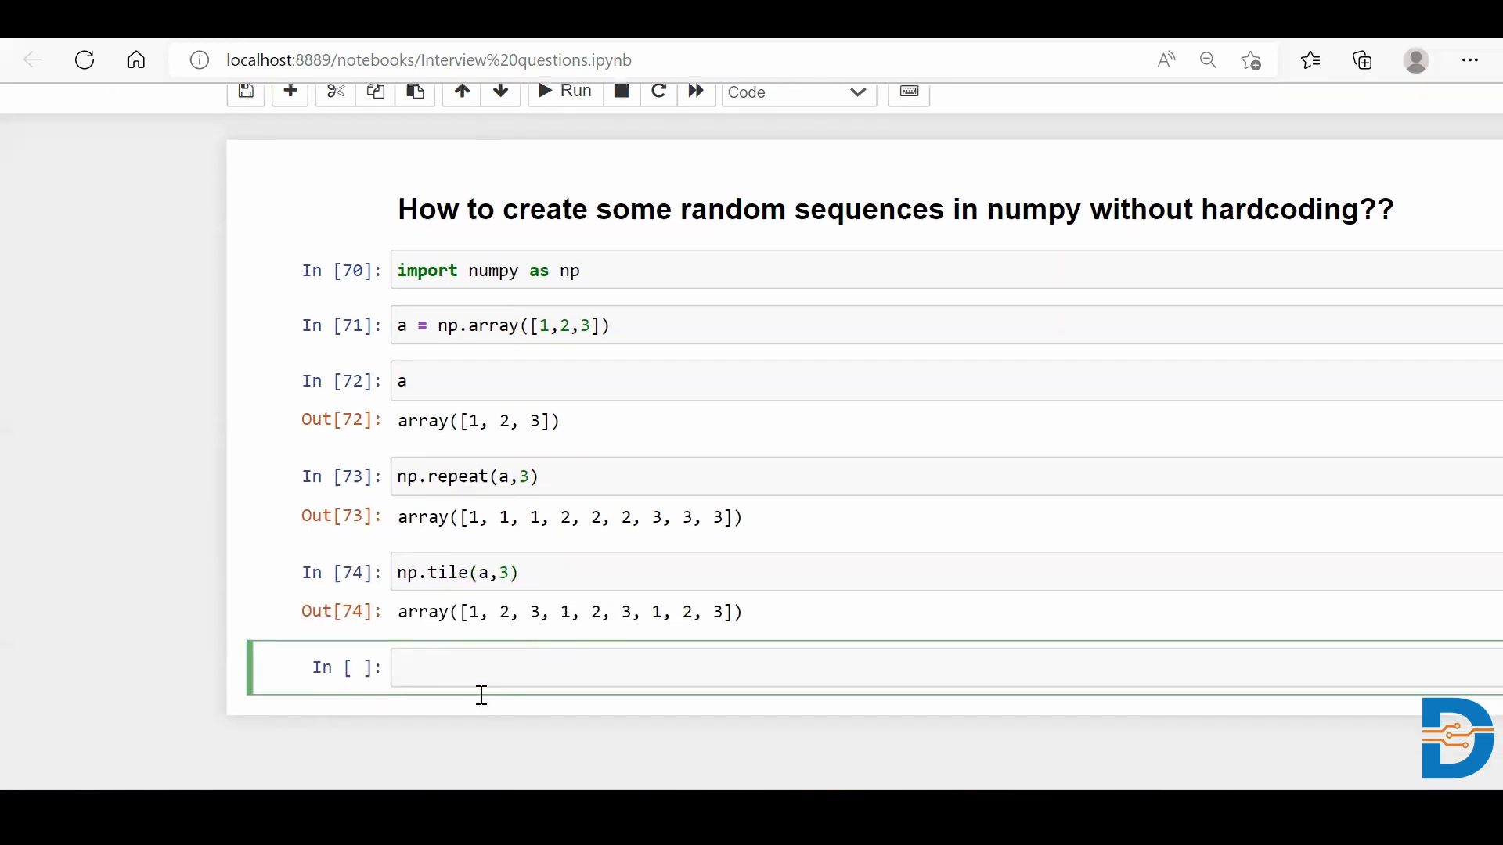
scroll(down, 3)
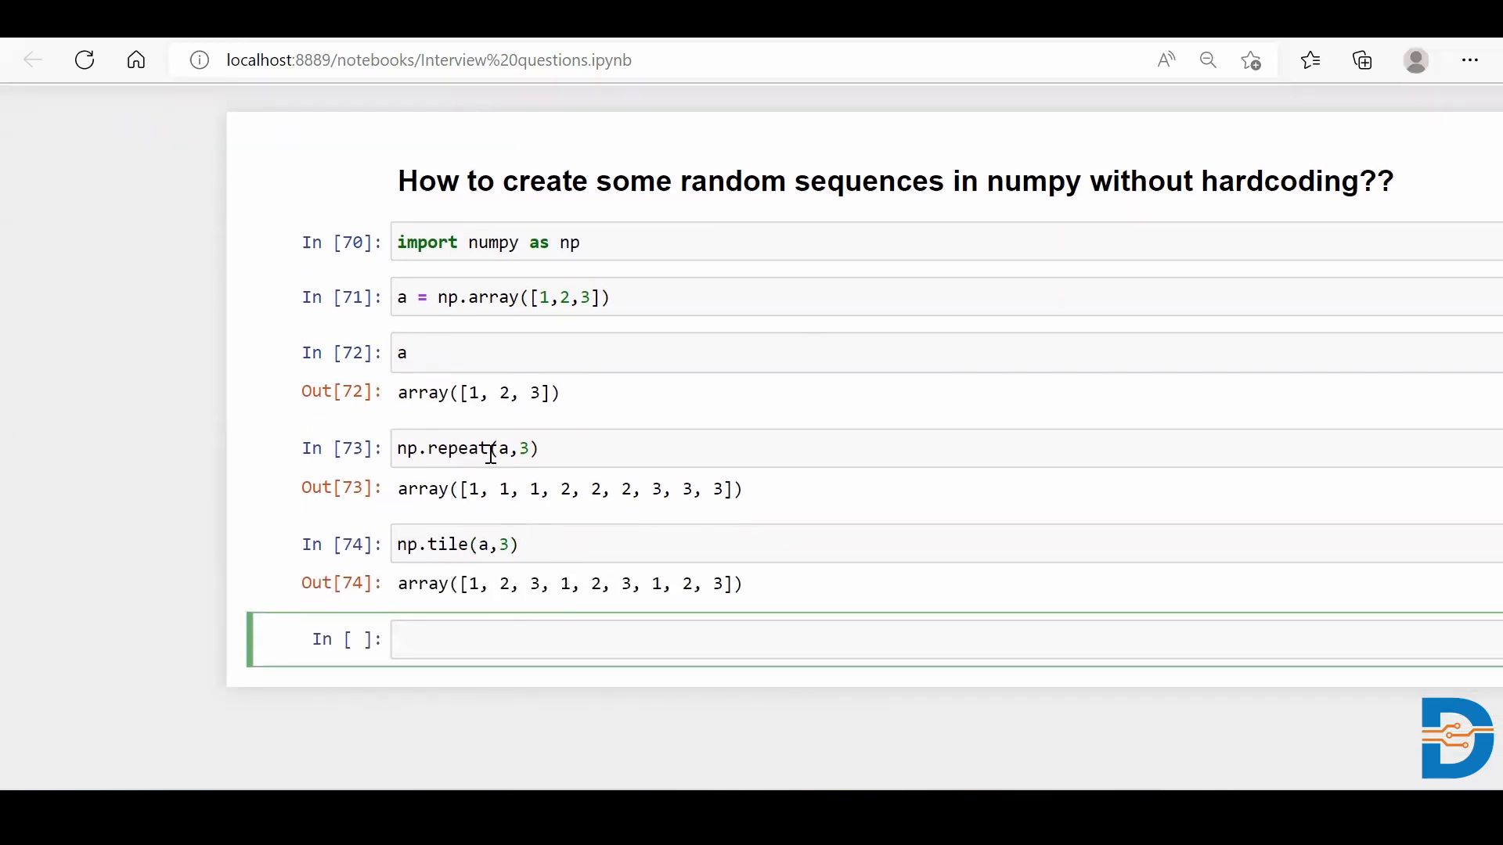
mouse_move(590, 545)
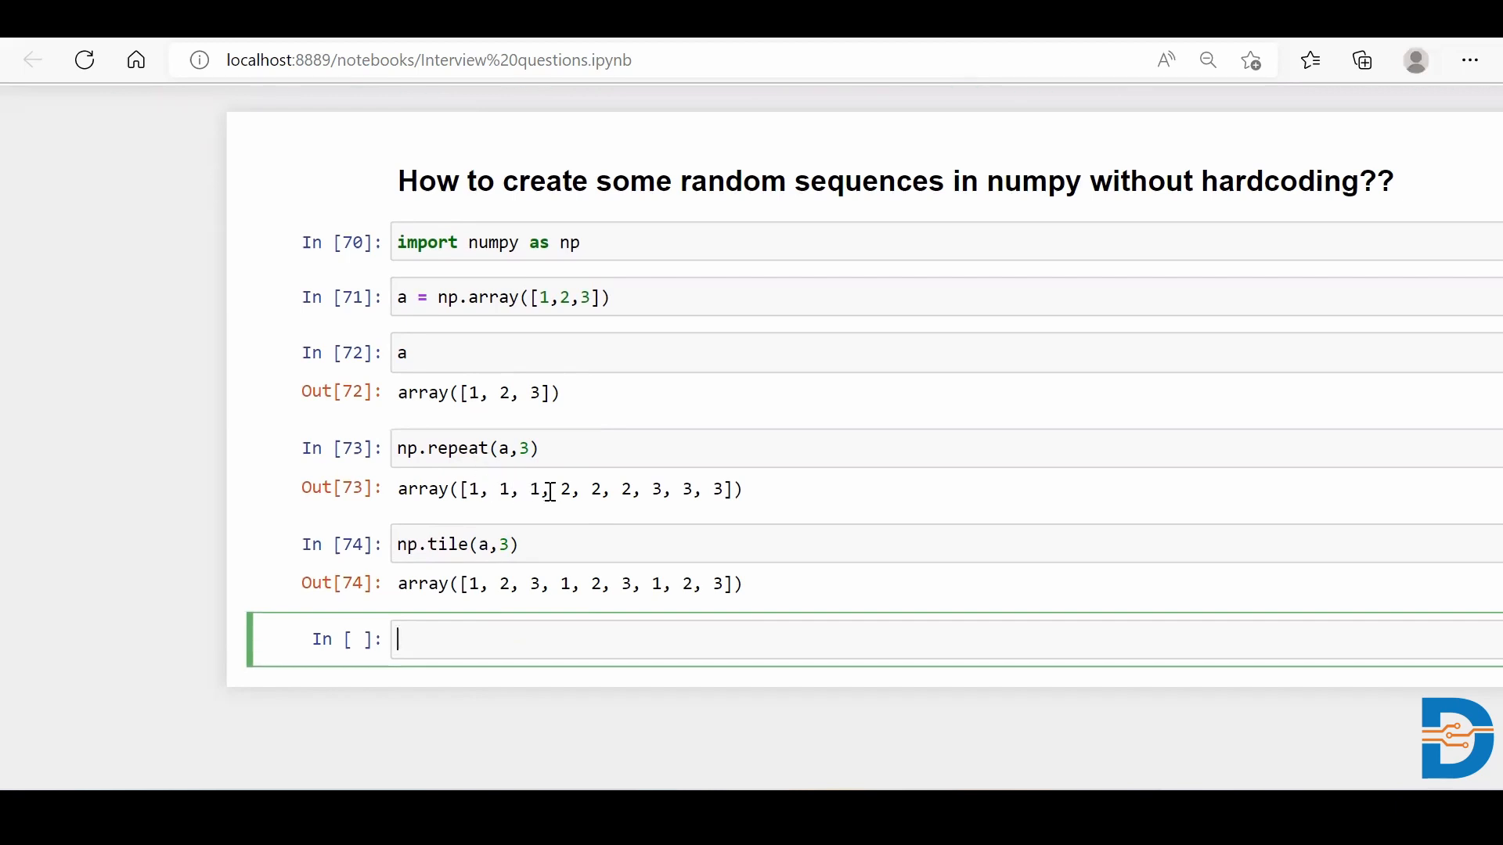
mouse_move(519, 449)
text(b = )
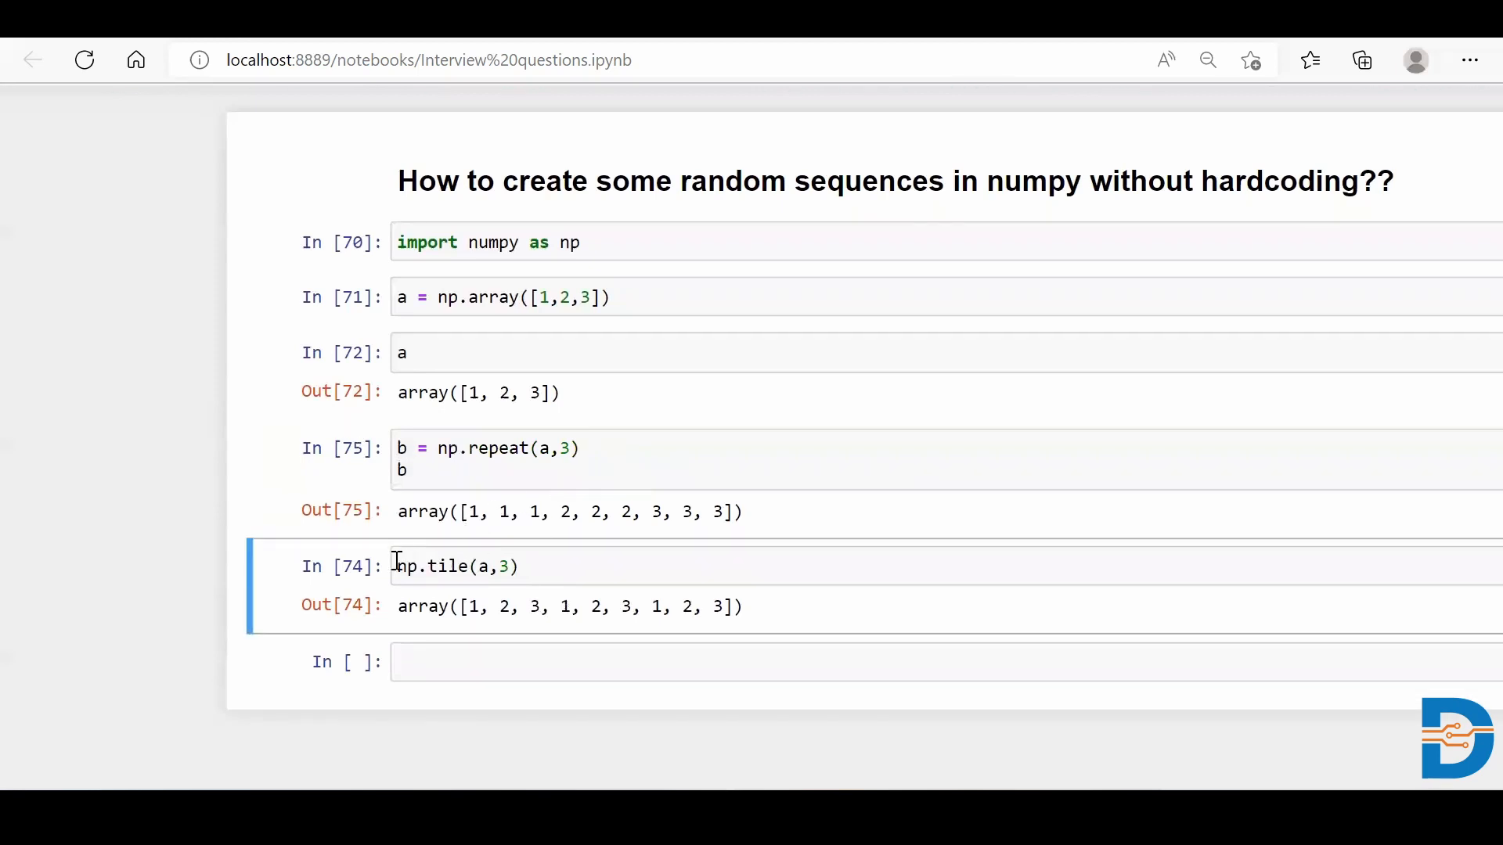
Store the tiled array as c = np.tile(a,3) alongside b = np.repeat(a,3), rerunning both.
text(c =)
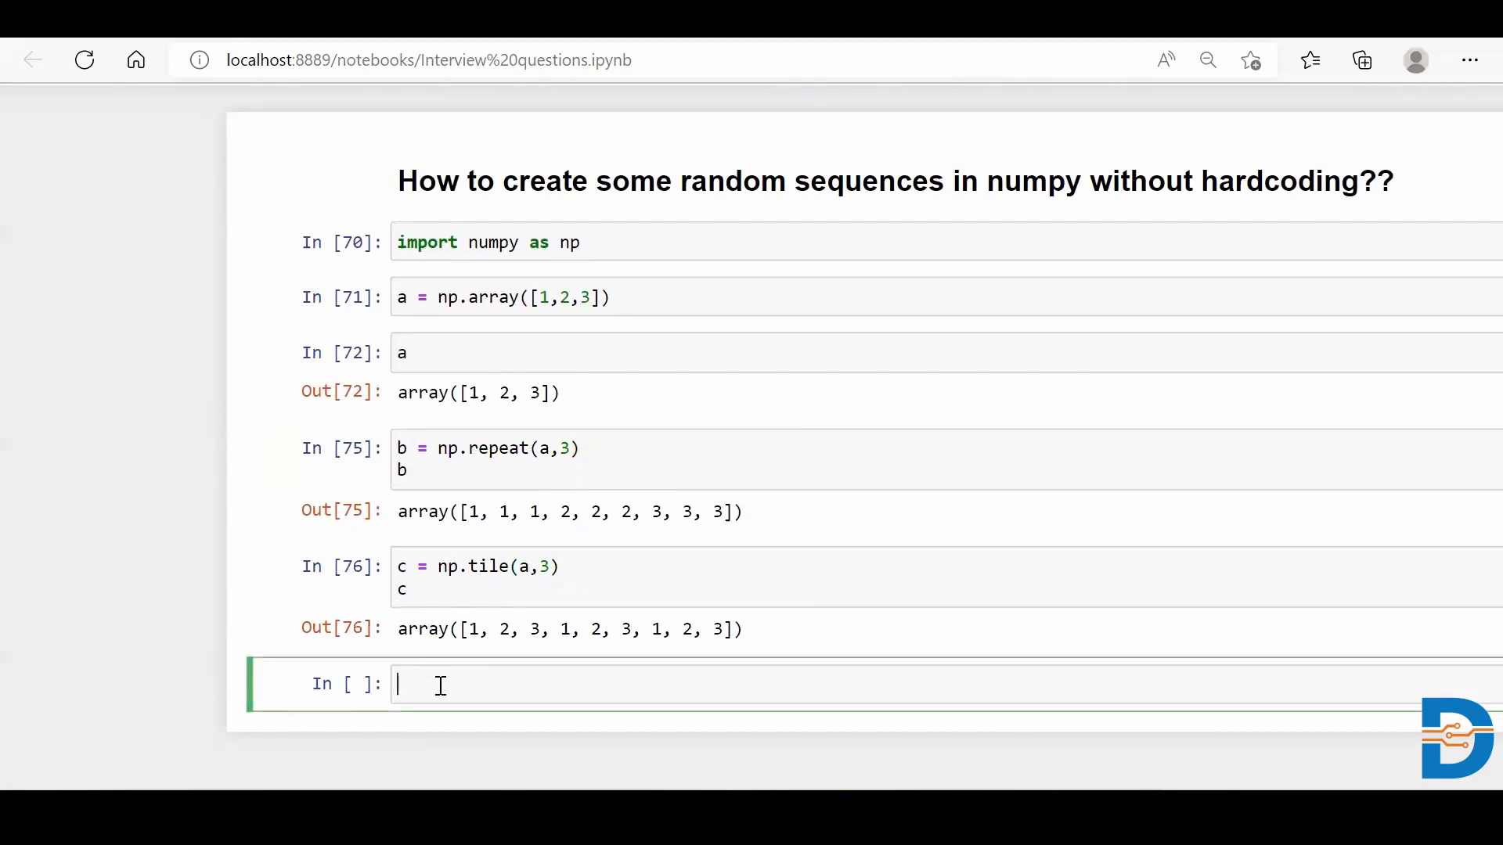
Run np.concatenate([b,c]) to produce the combined 18-element array.
text(np.)
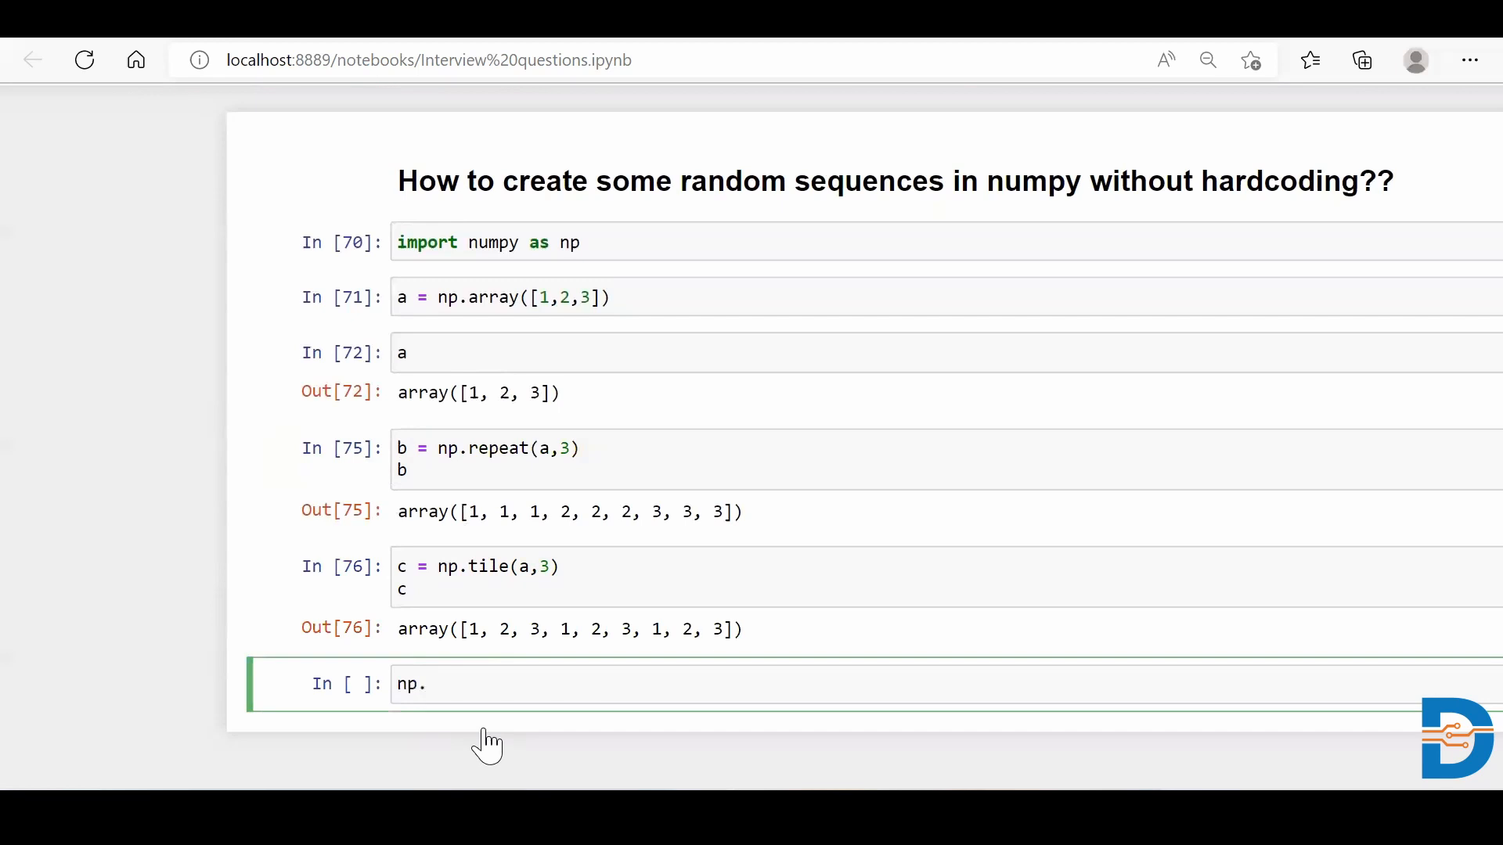
text(concatenat)
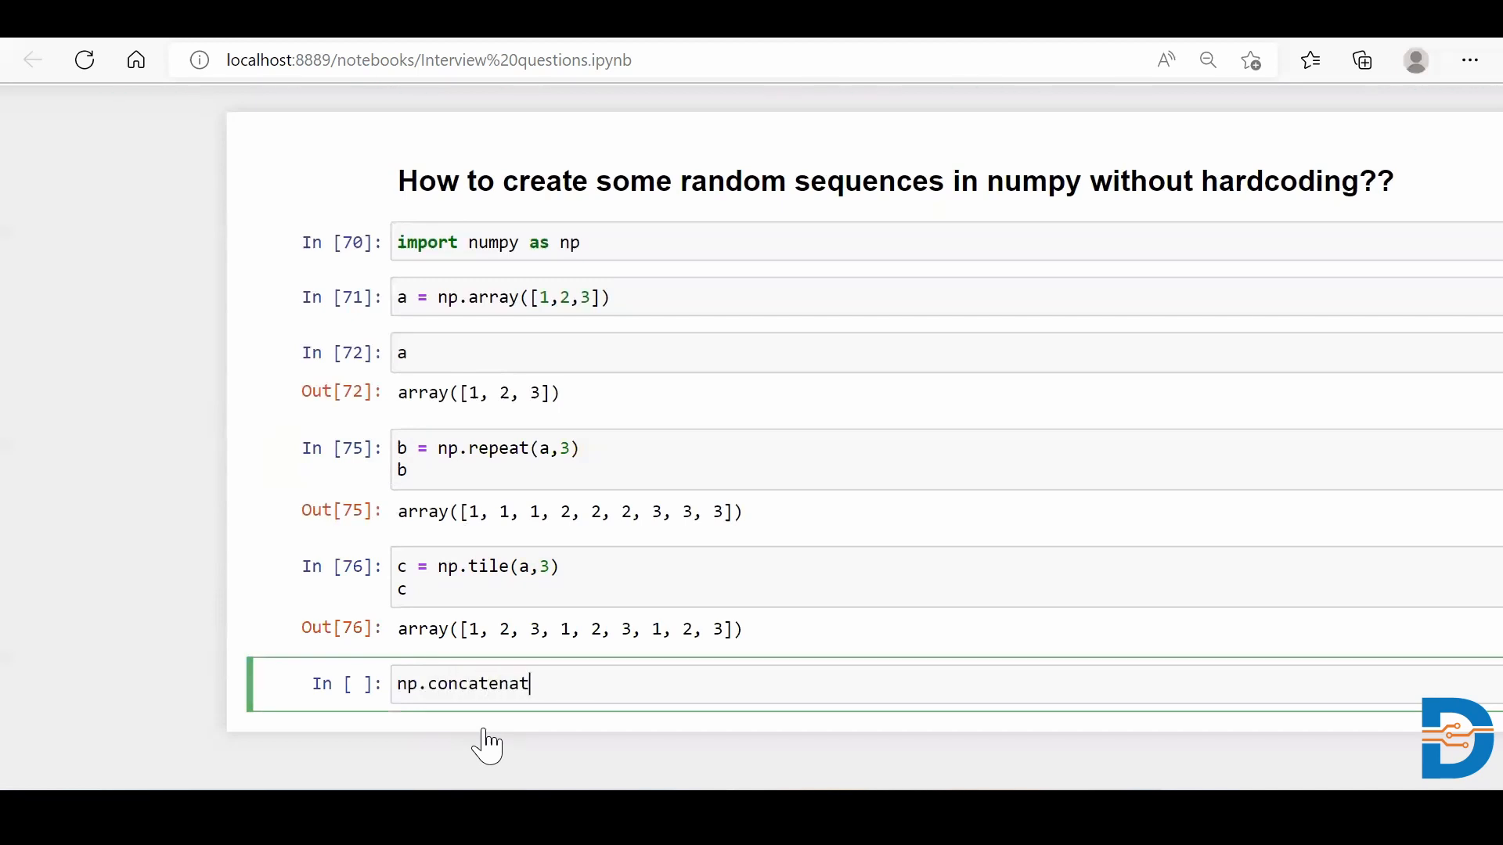
text(e())
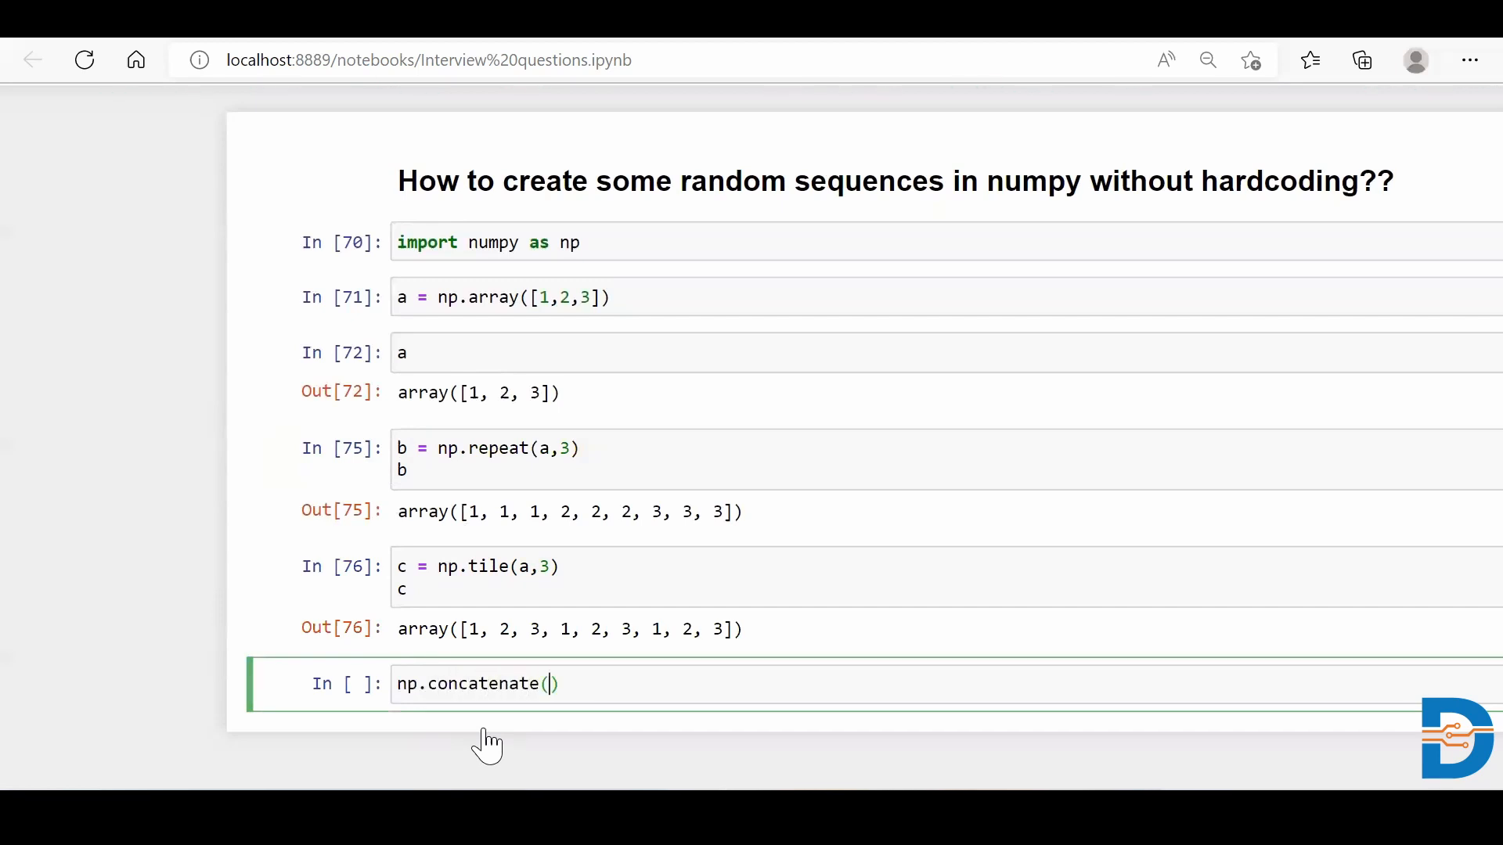
text([])
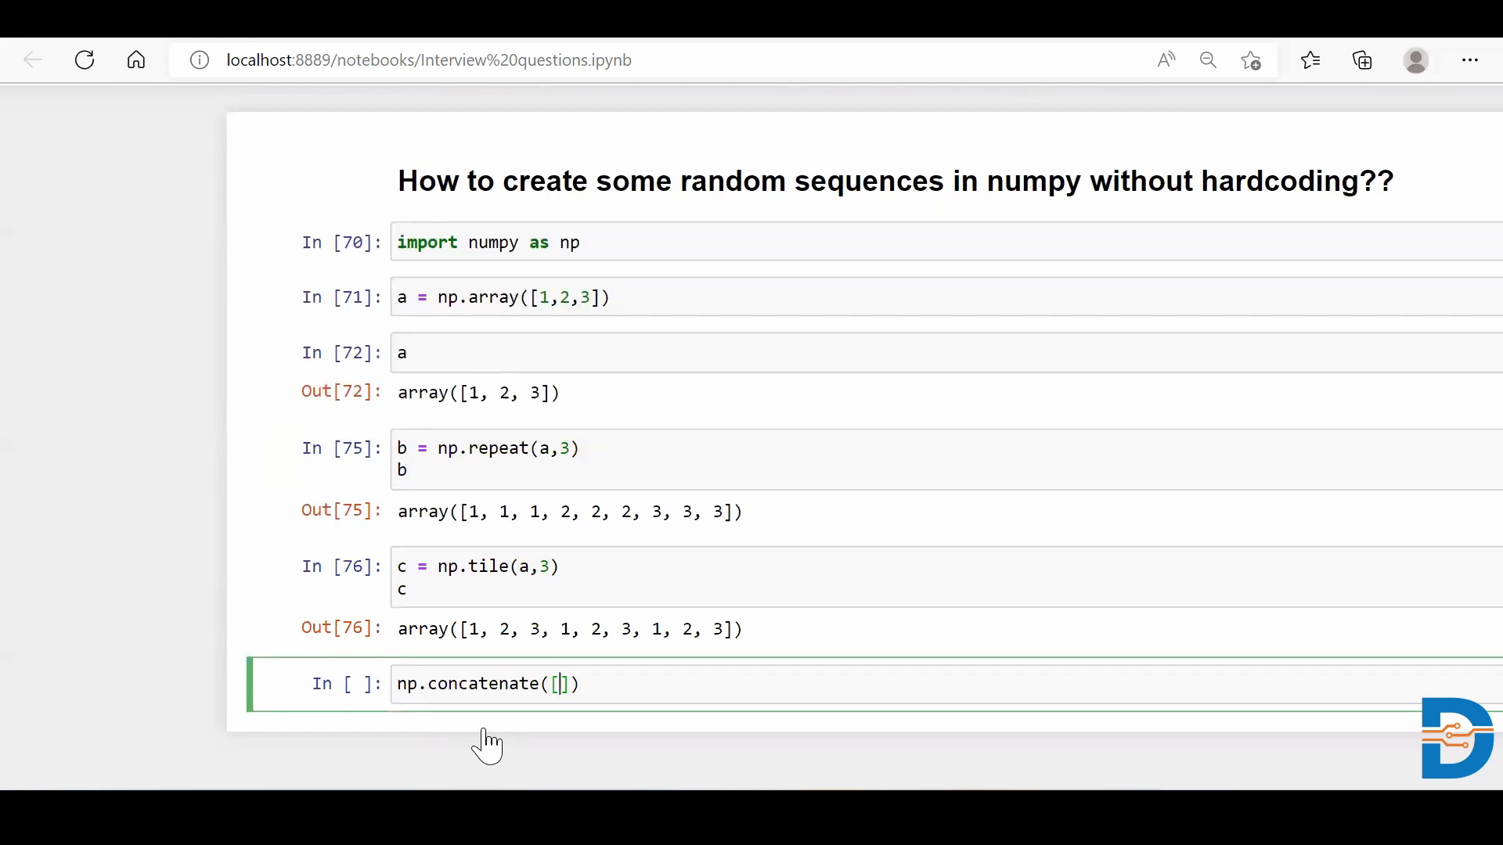
text(b,c)
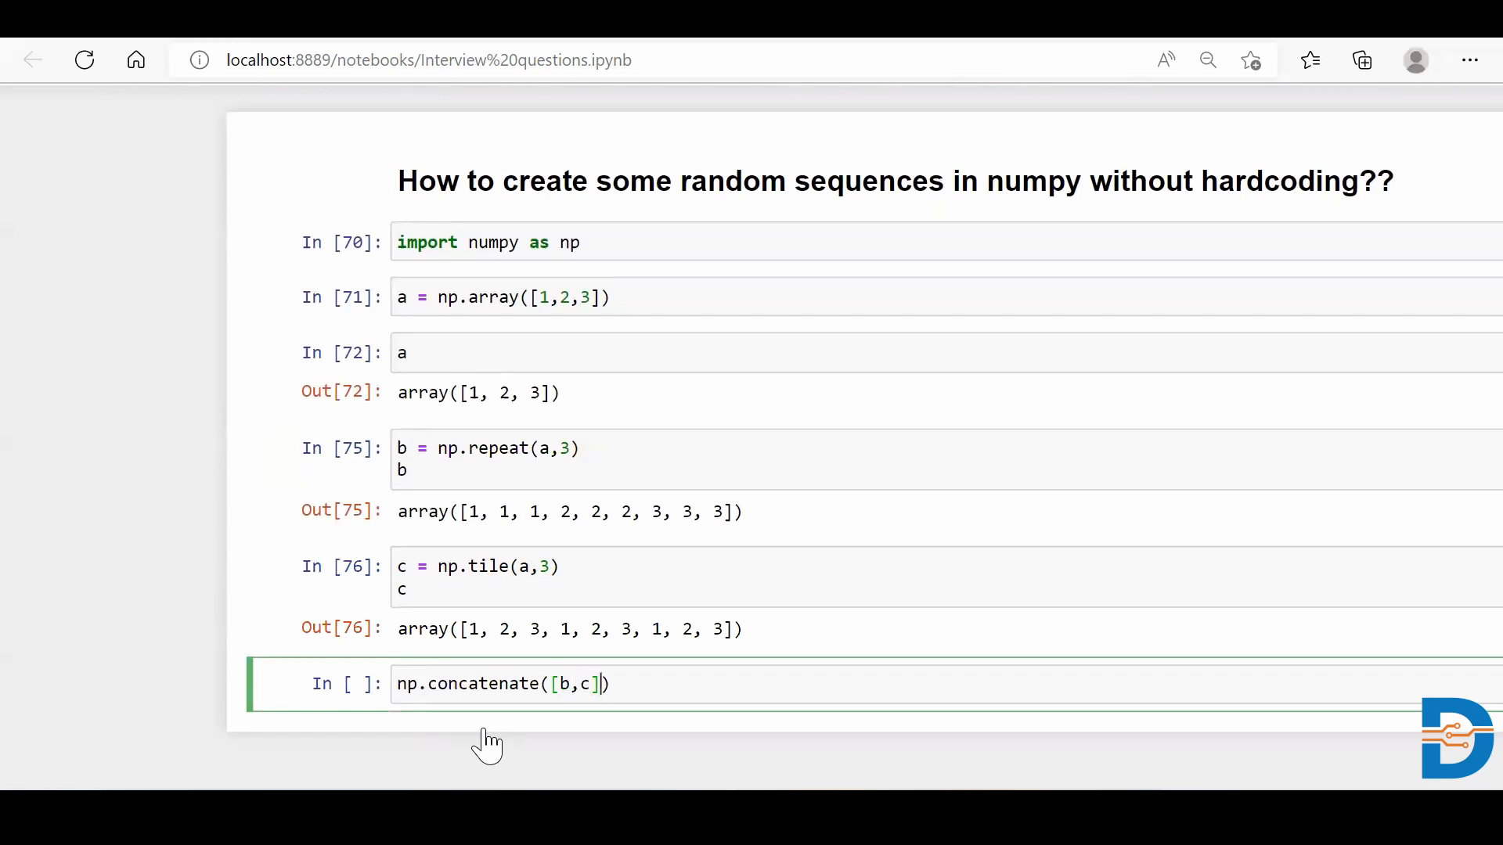
scroll(down, 3)
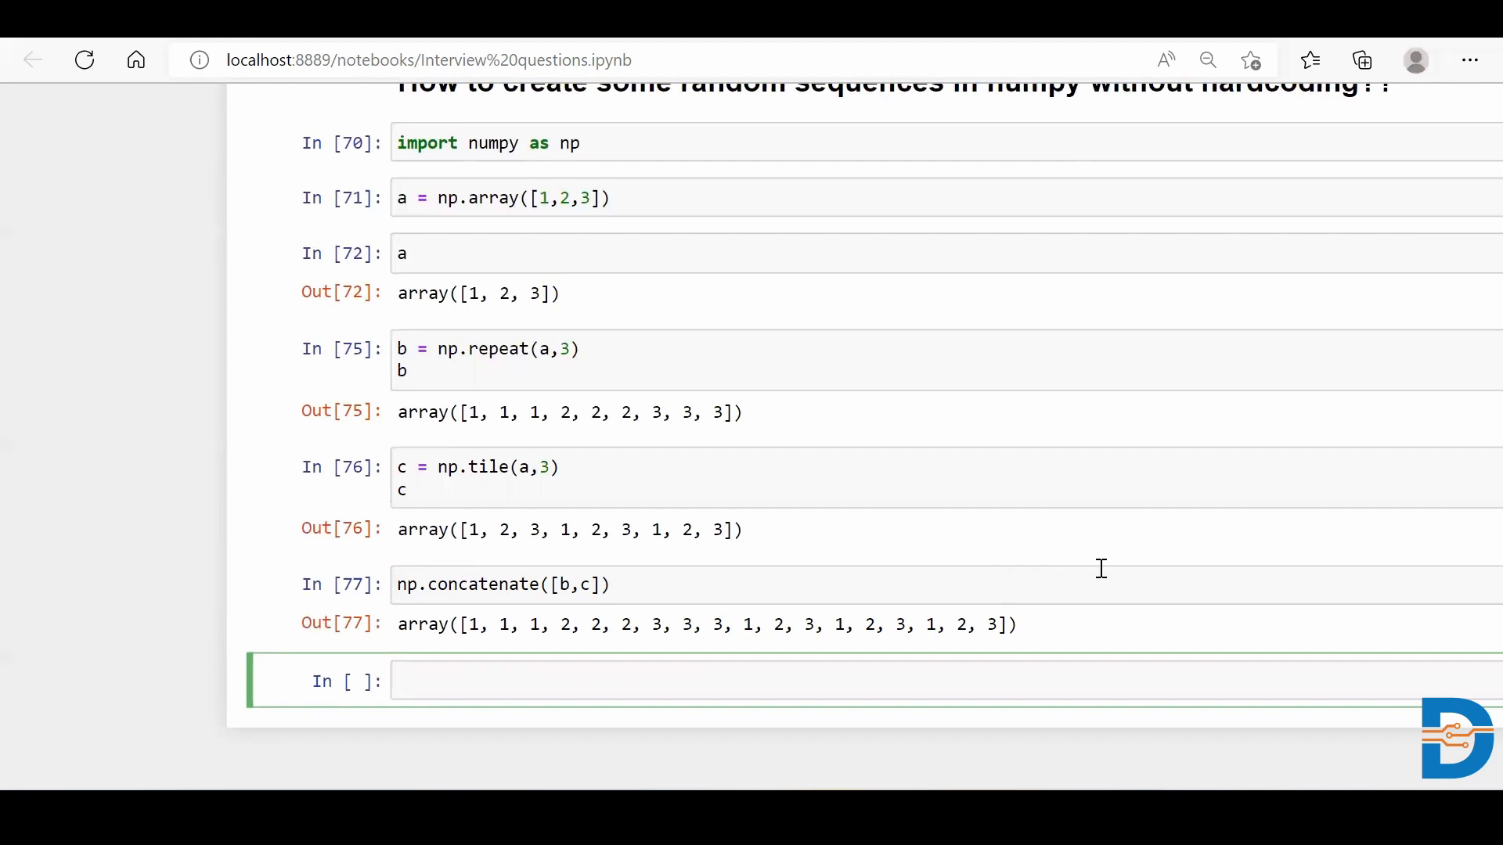
mouse_move(835, 53)
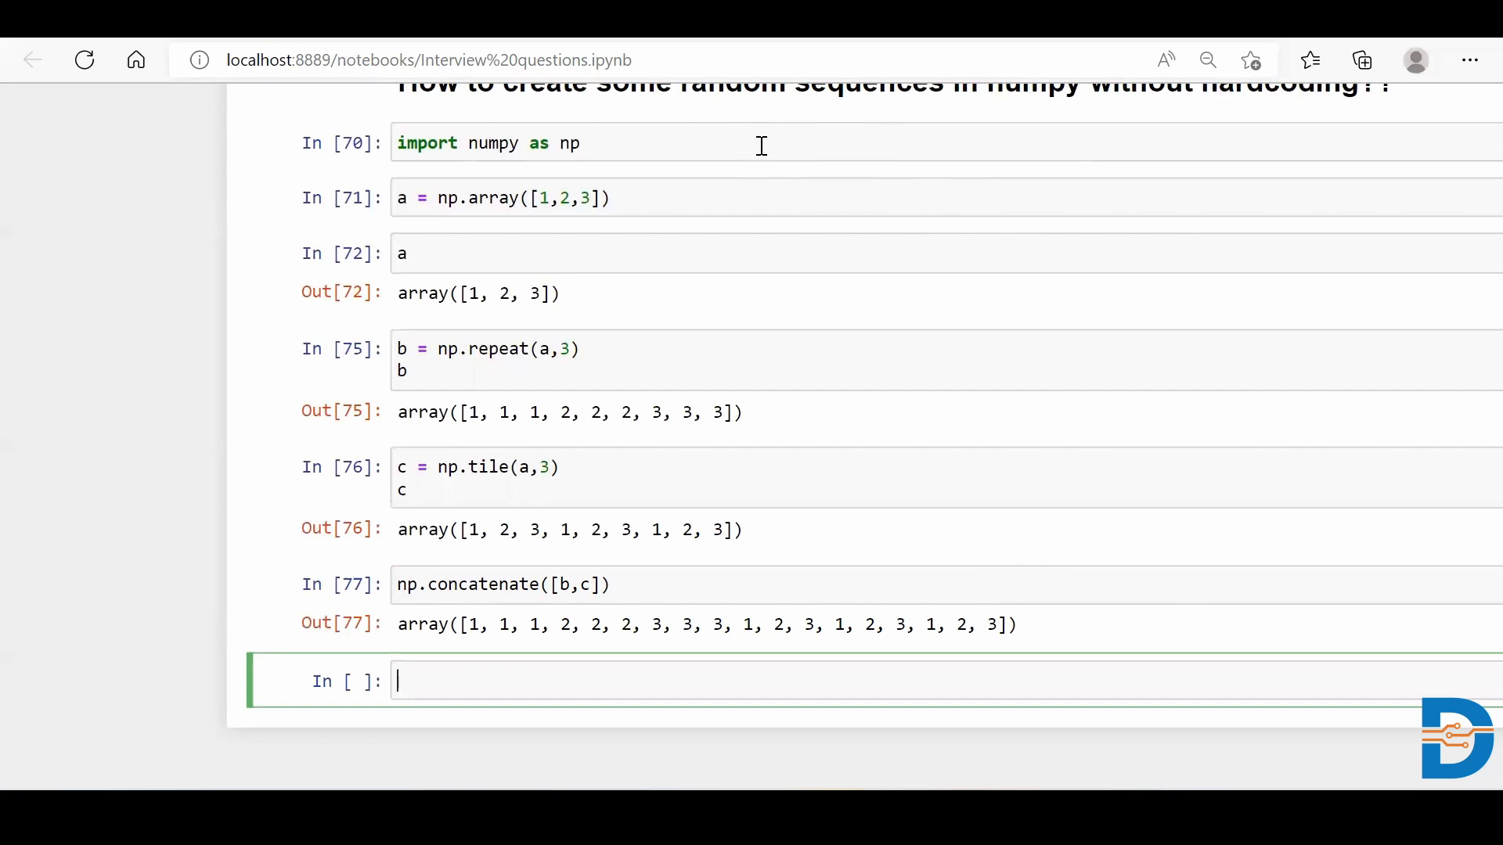
mouse_move(750, 56)
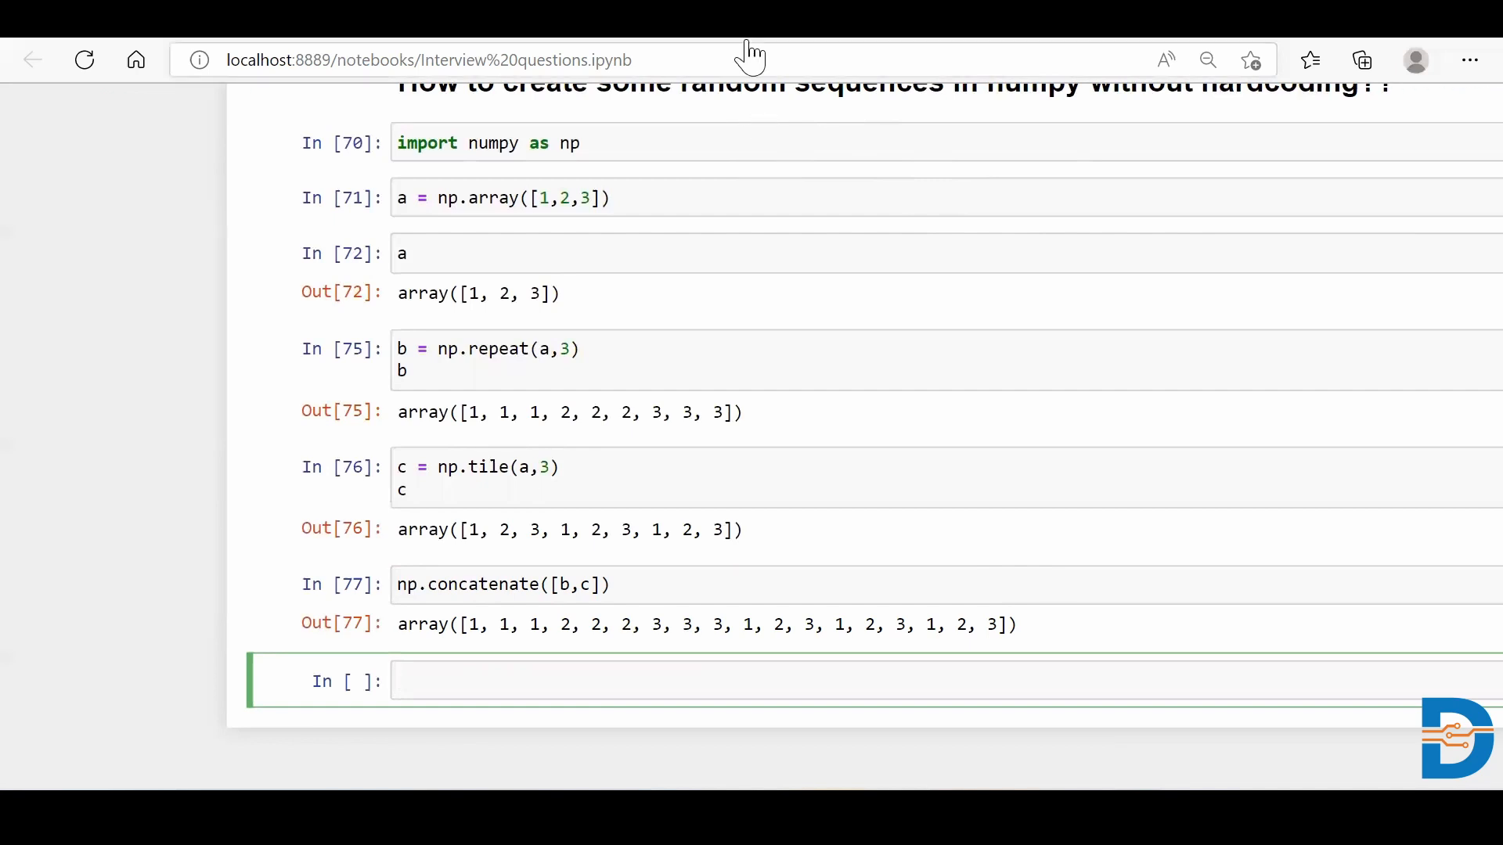